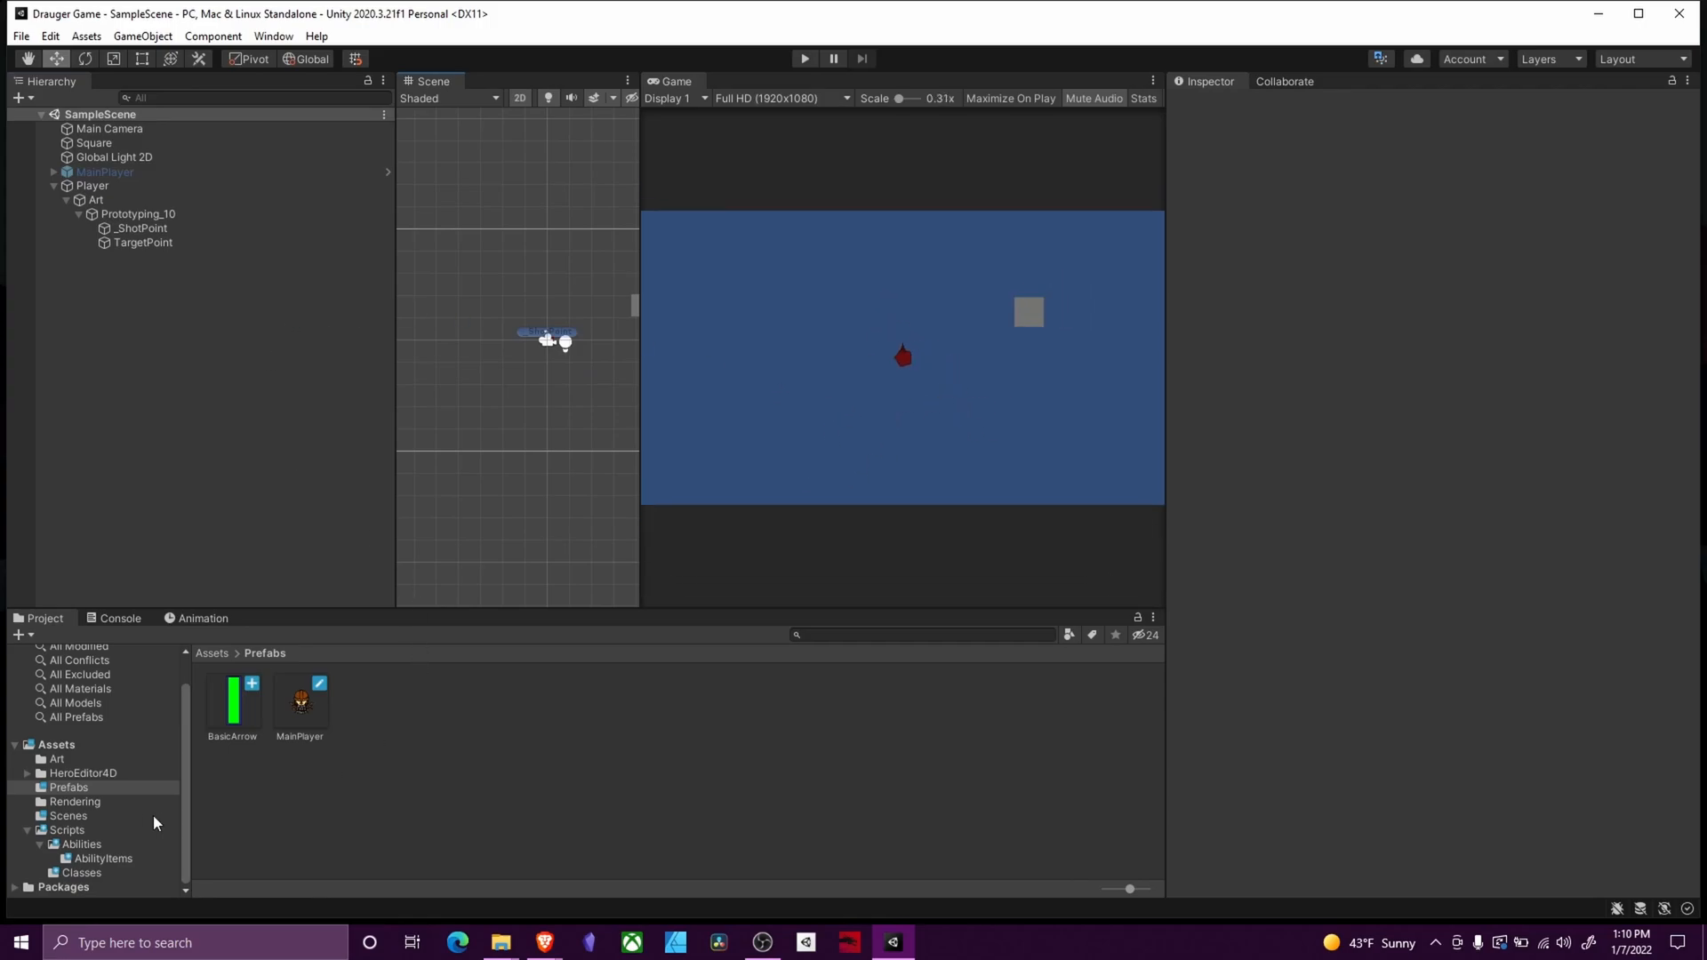
Open PlayerMovement.cs from the Assets > Scripts folder in Visual Studio
left_click(65, 830)
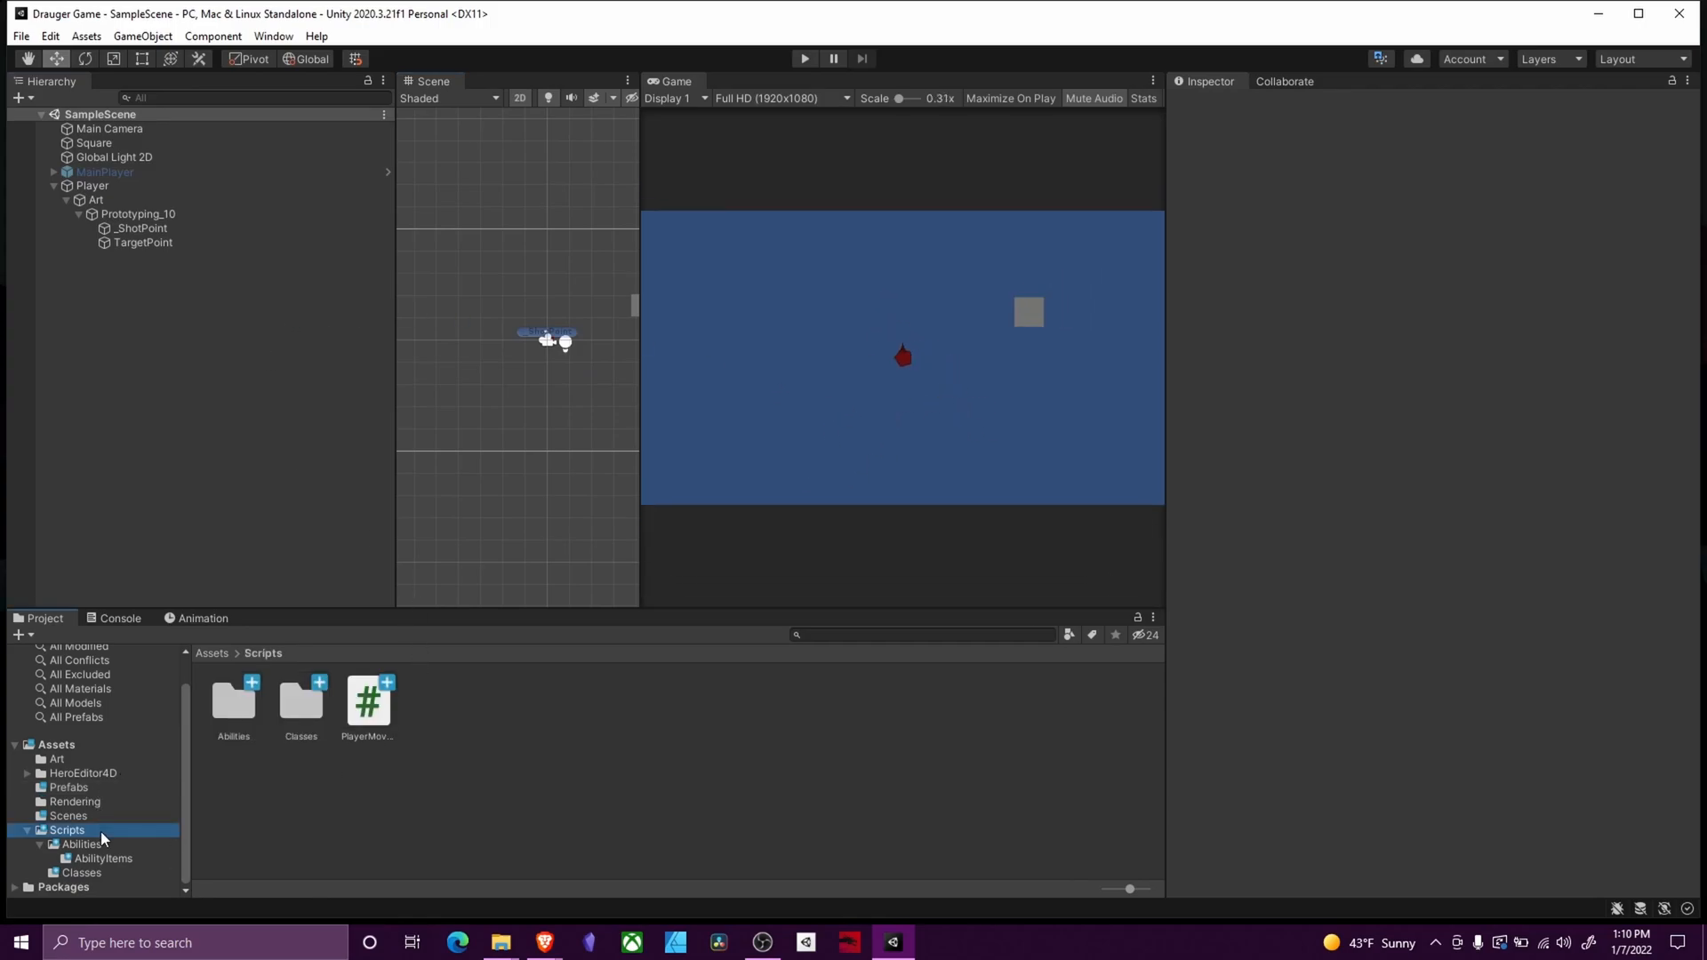
left_click(368, 699)
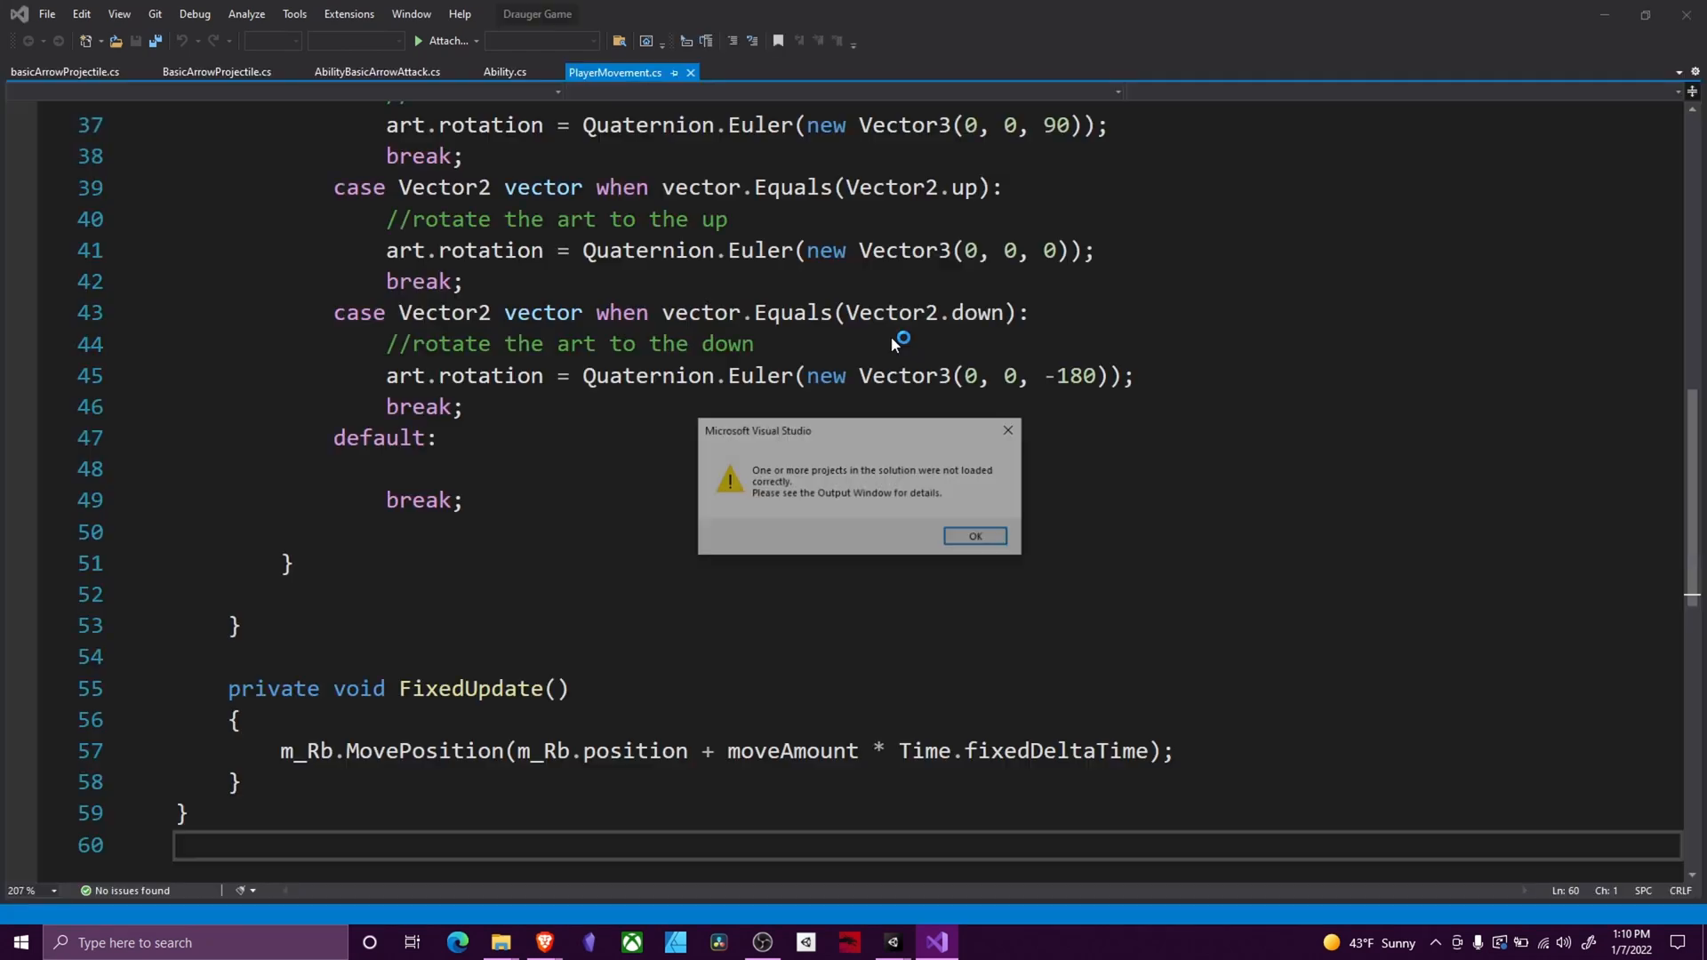
Dismiss the project-load warning and highlight the Horizontal axis name and moveInput in Update()
left_click(972, 535)
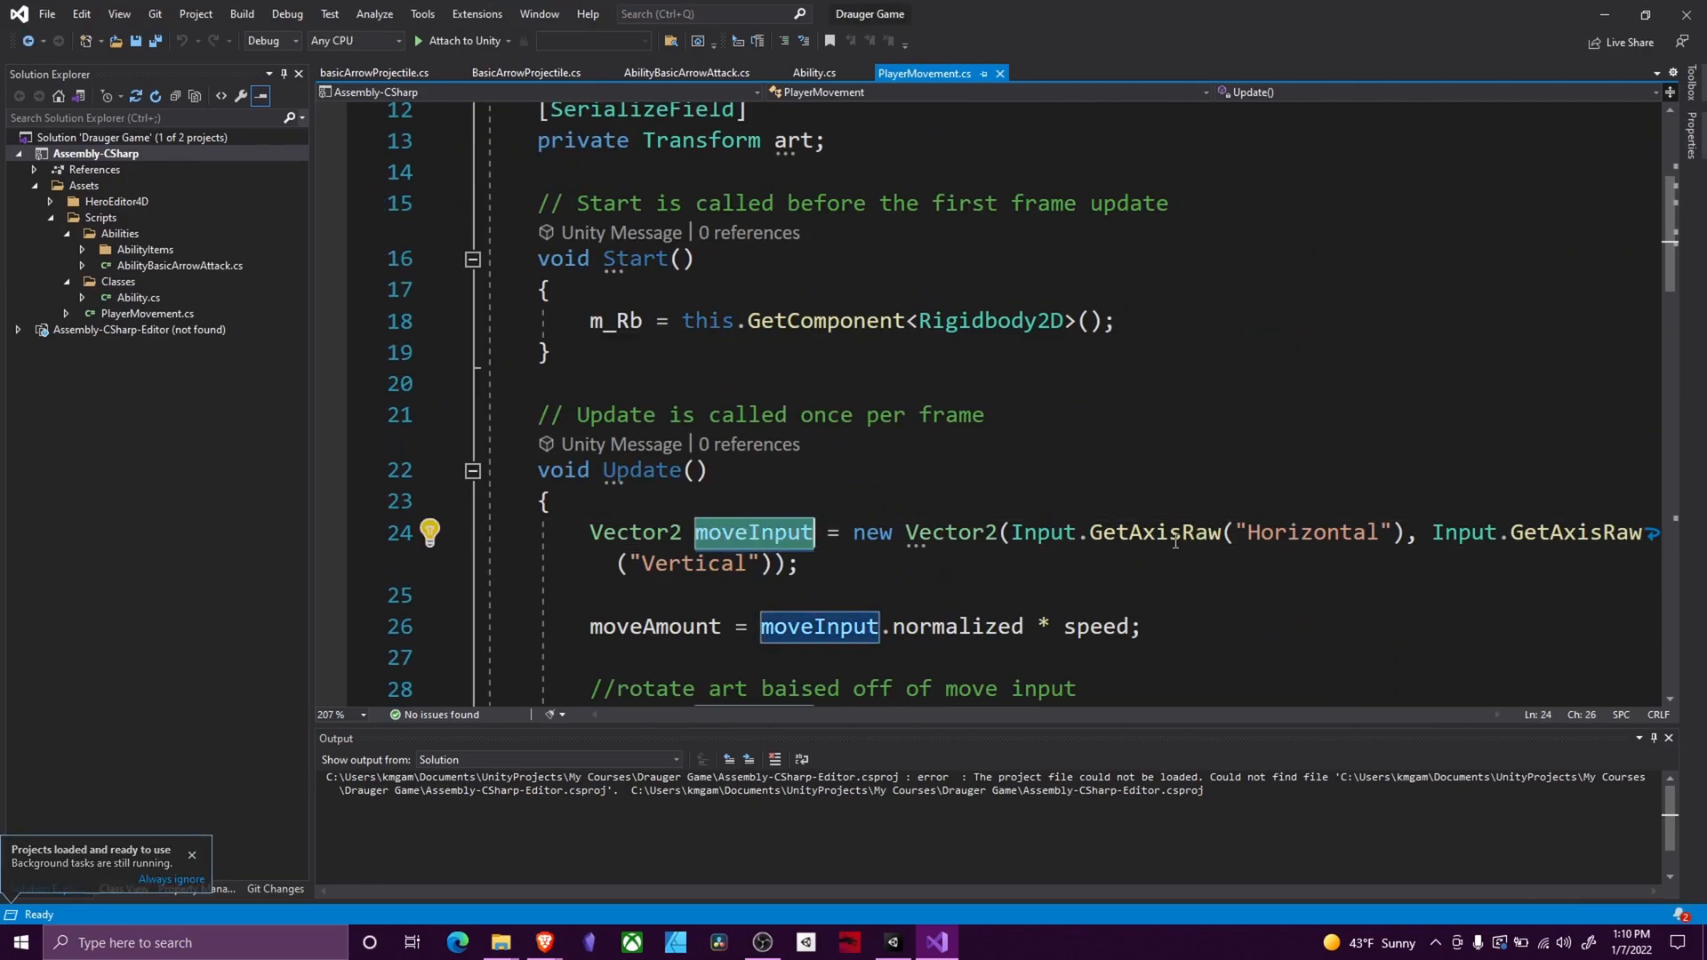
mouse_move(1072, 532)
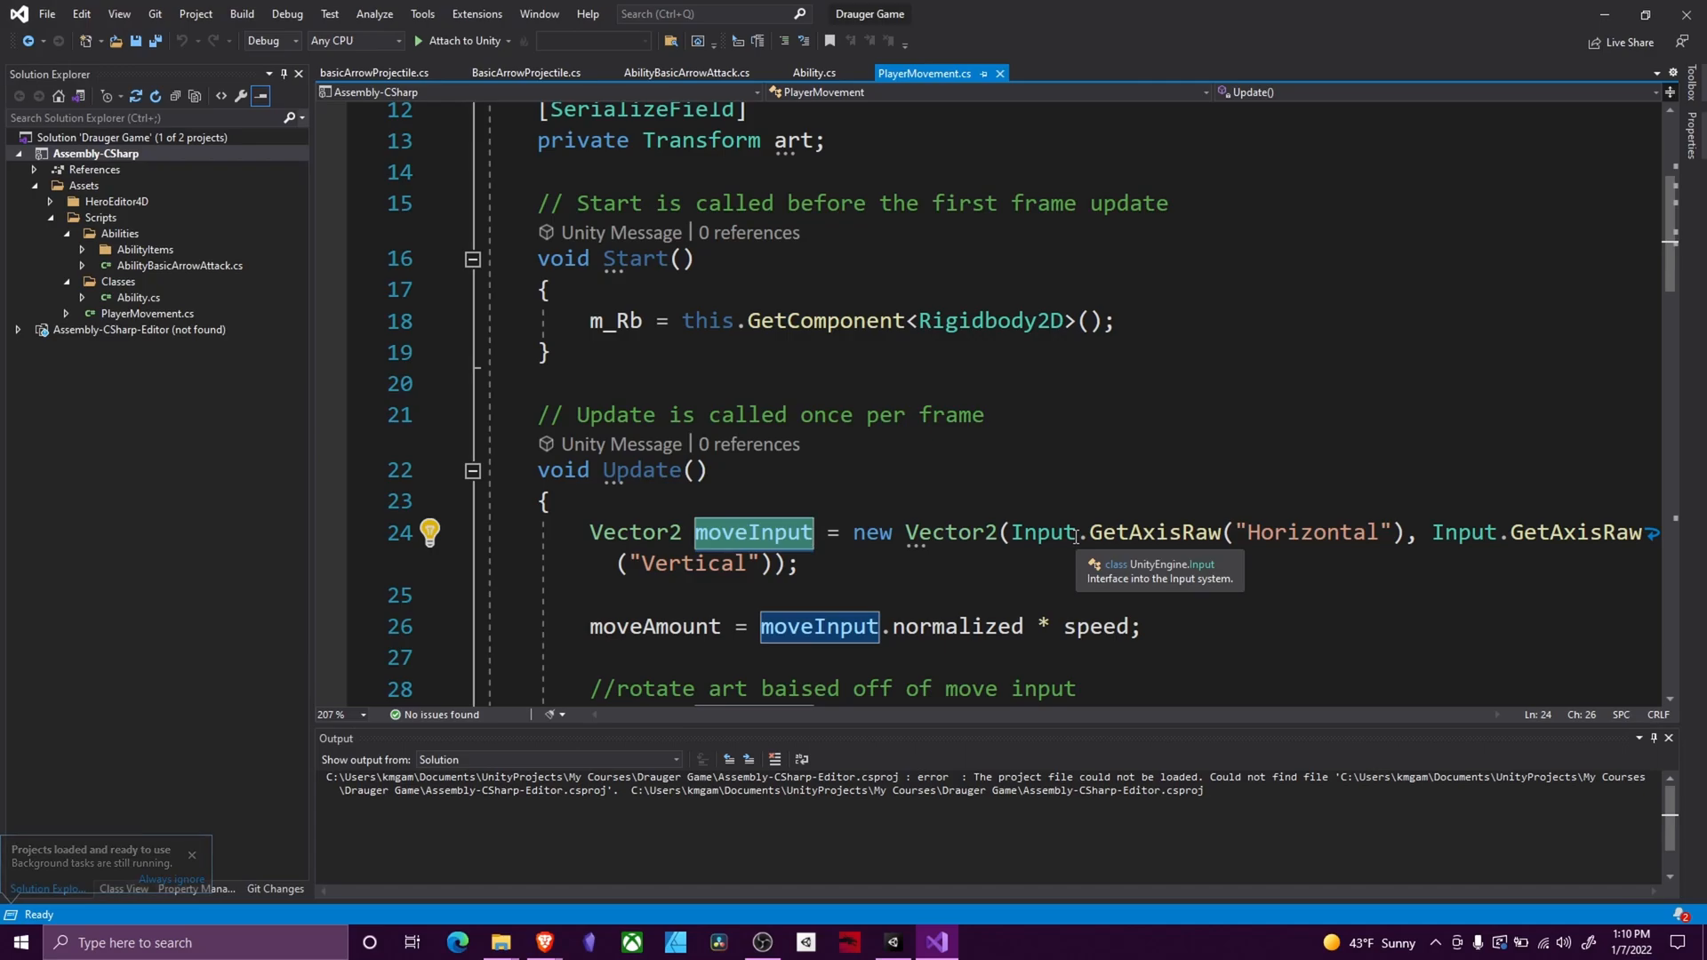
left_click(192, 855)
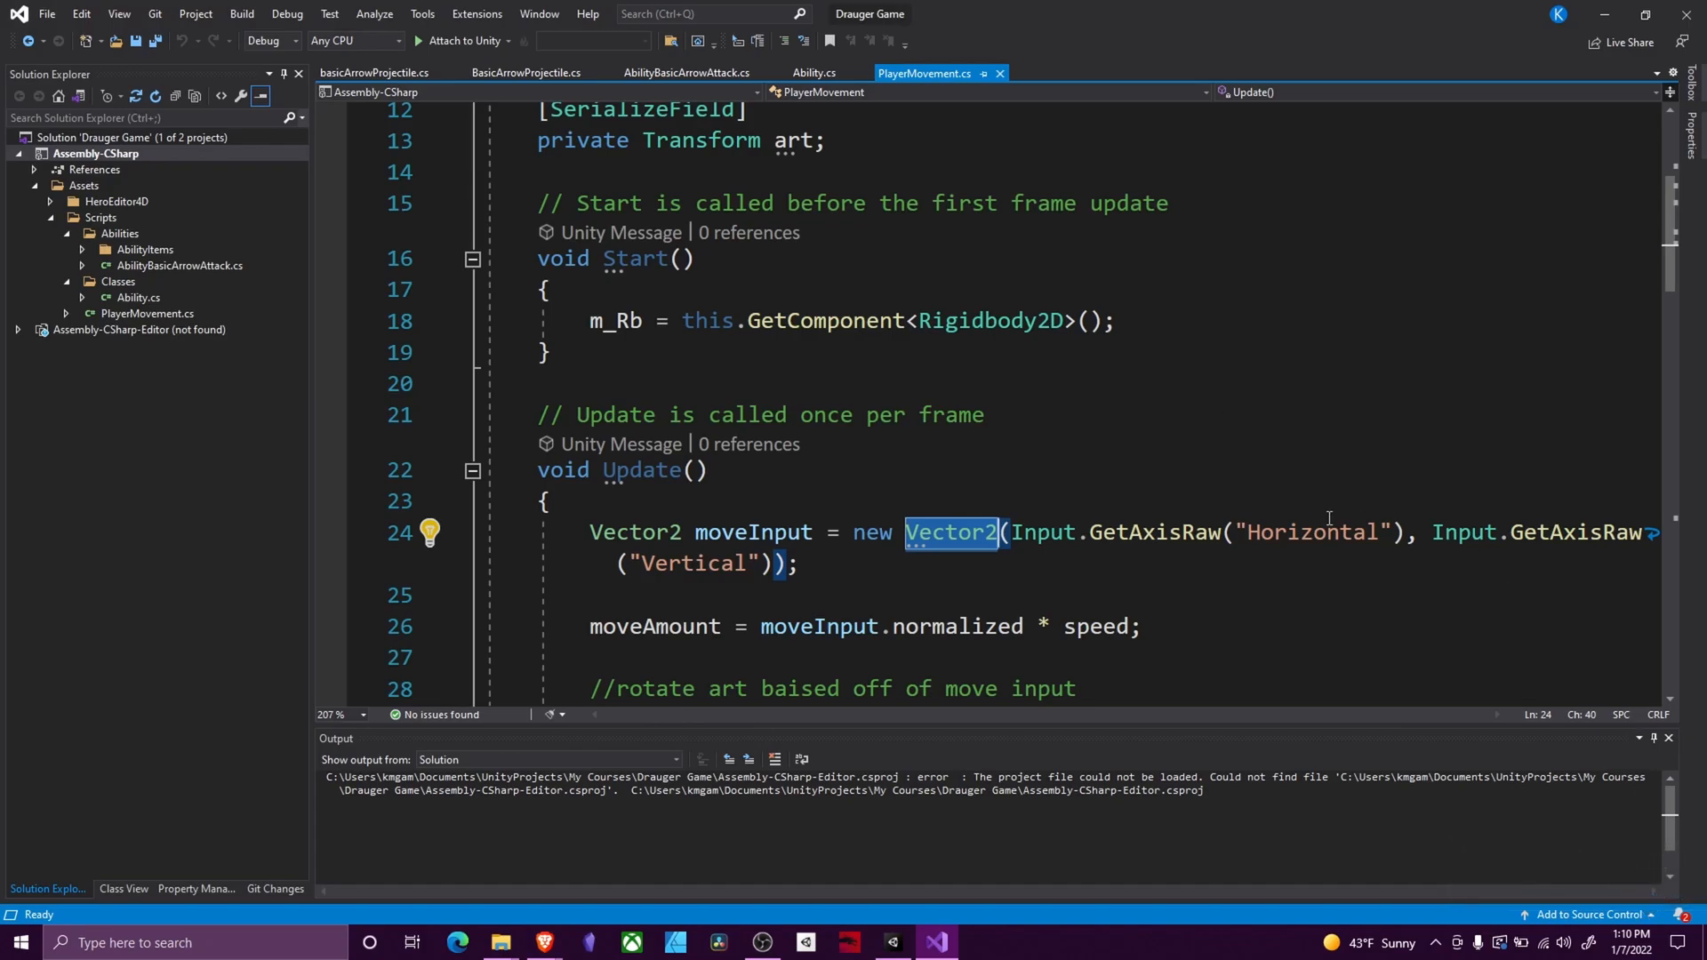
mouse_move(1269, 580)
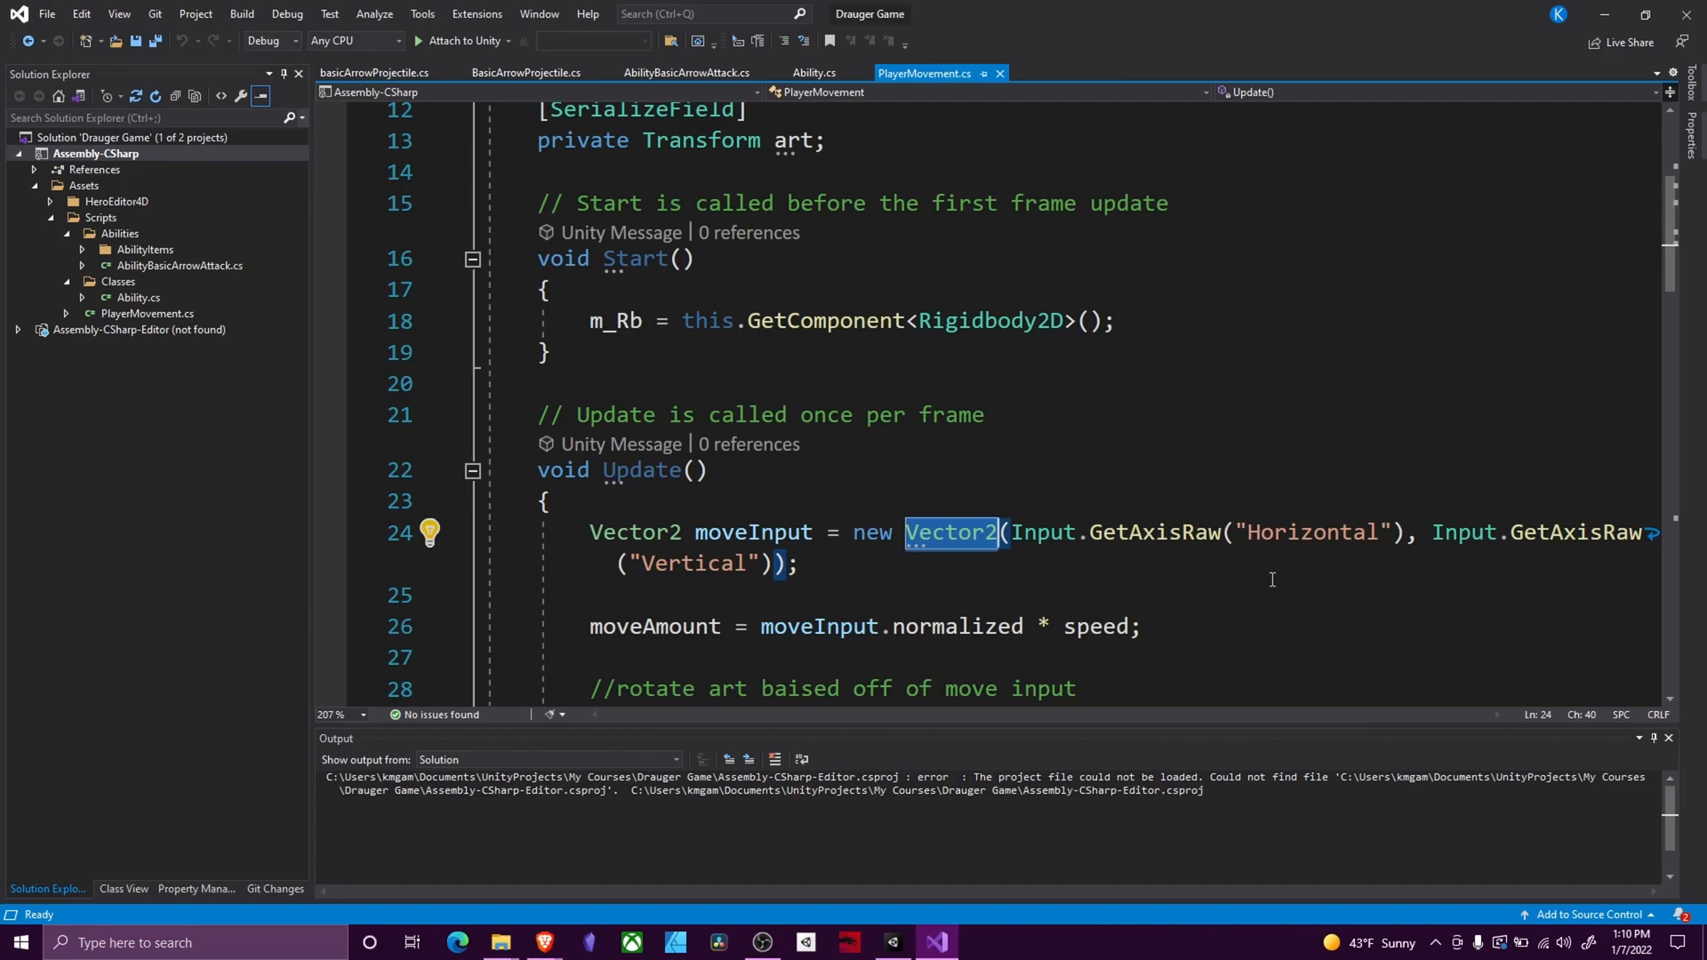
double_click(1310, 531)
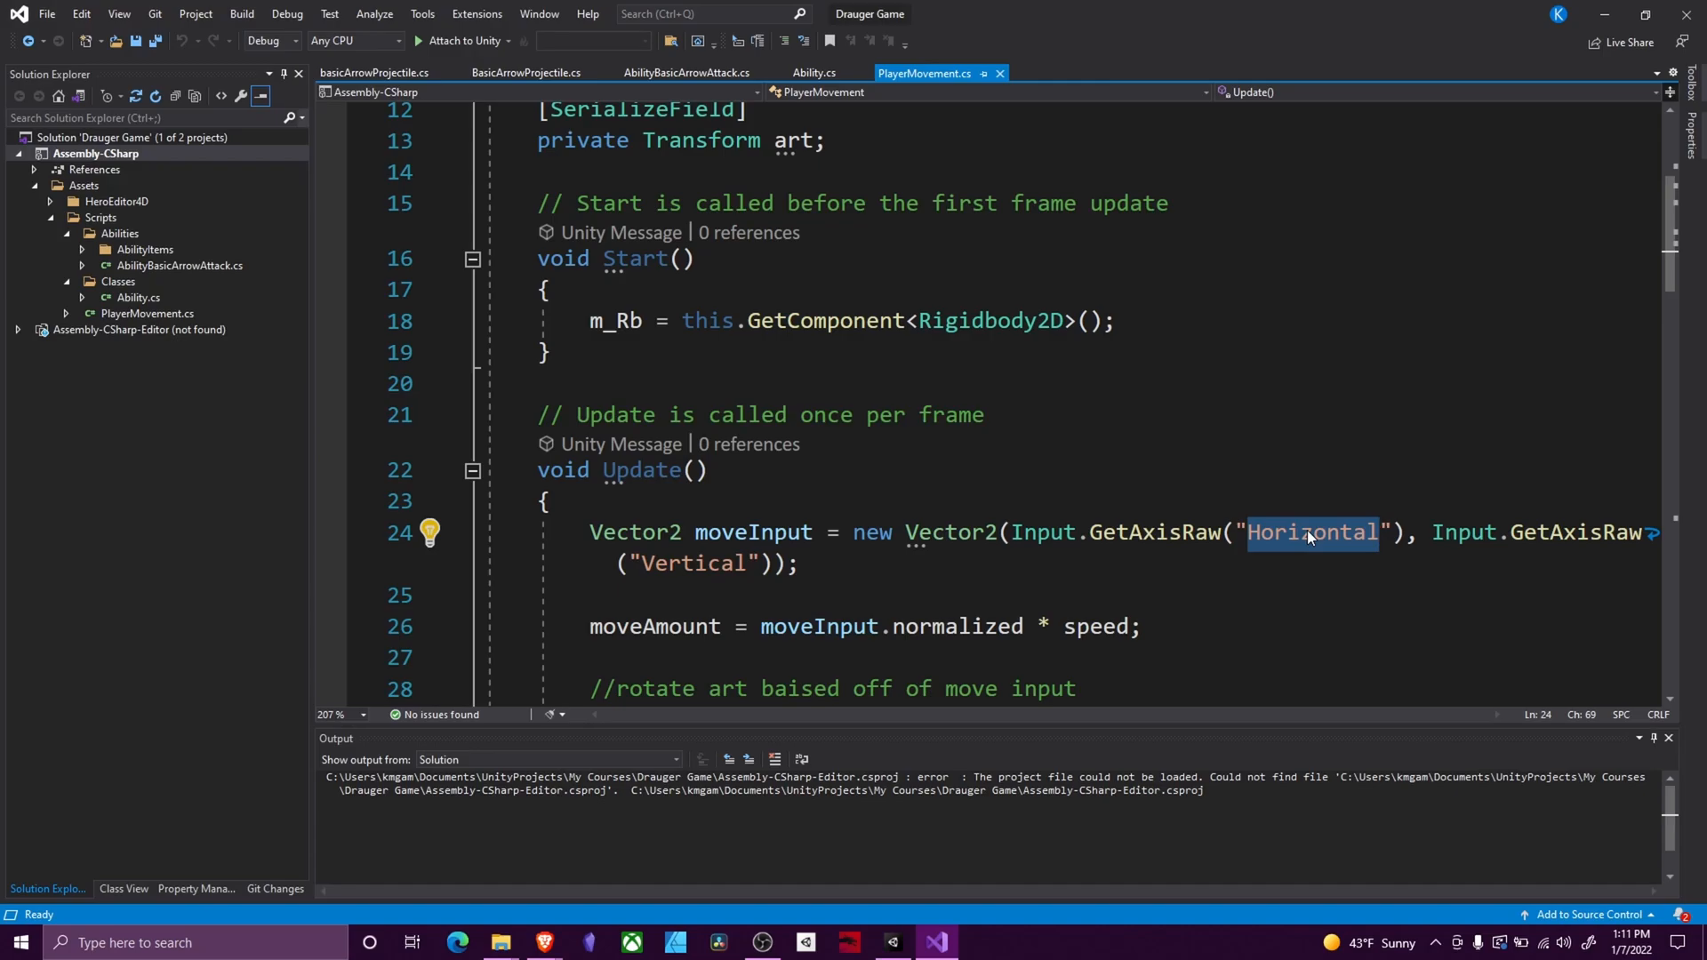
mouse_move(729, 512)
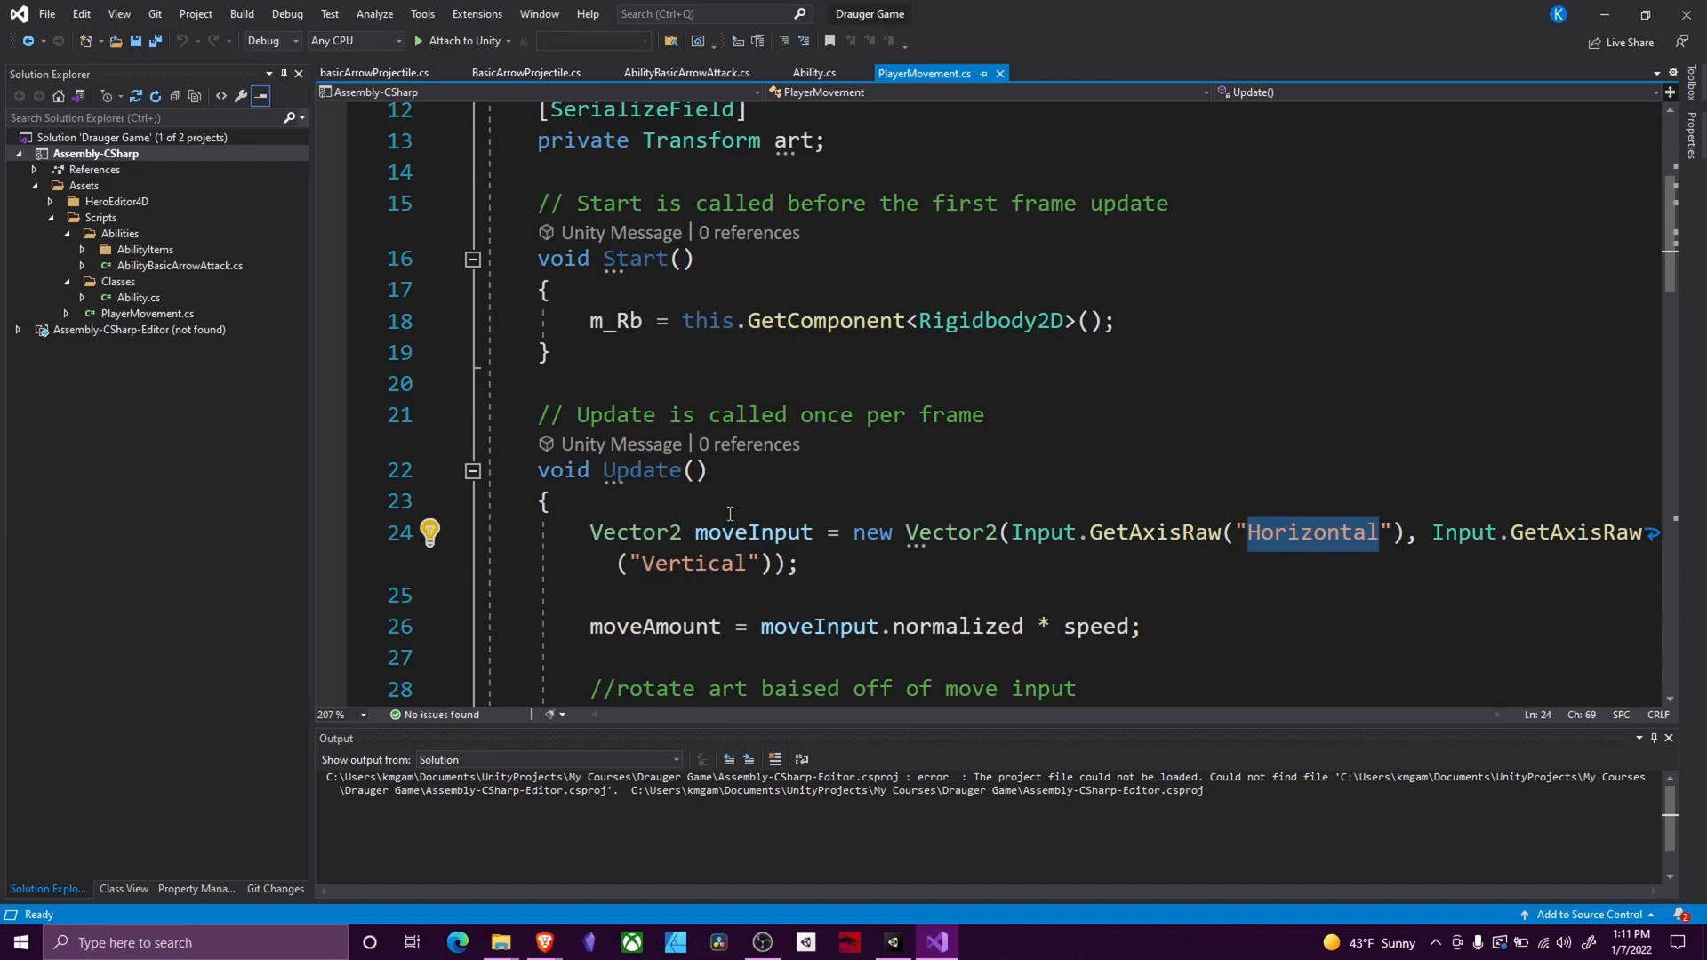
double_click(752, 531)
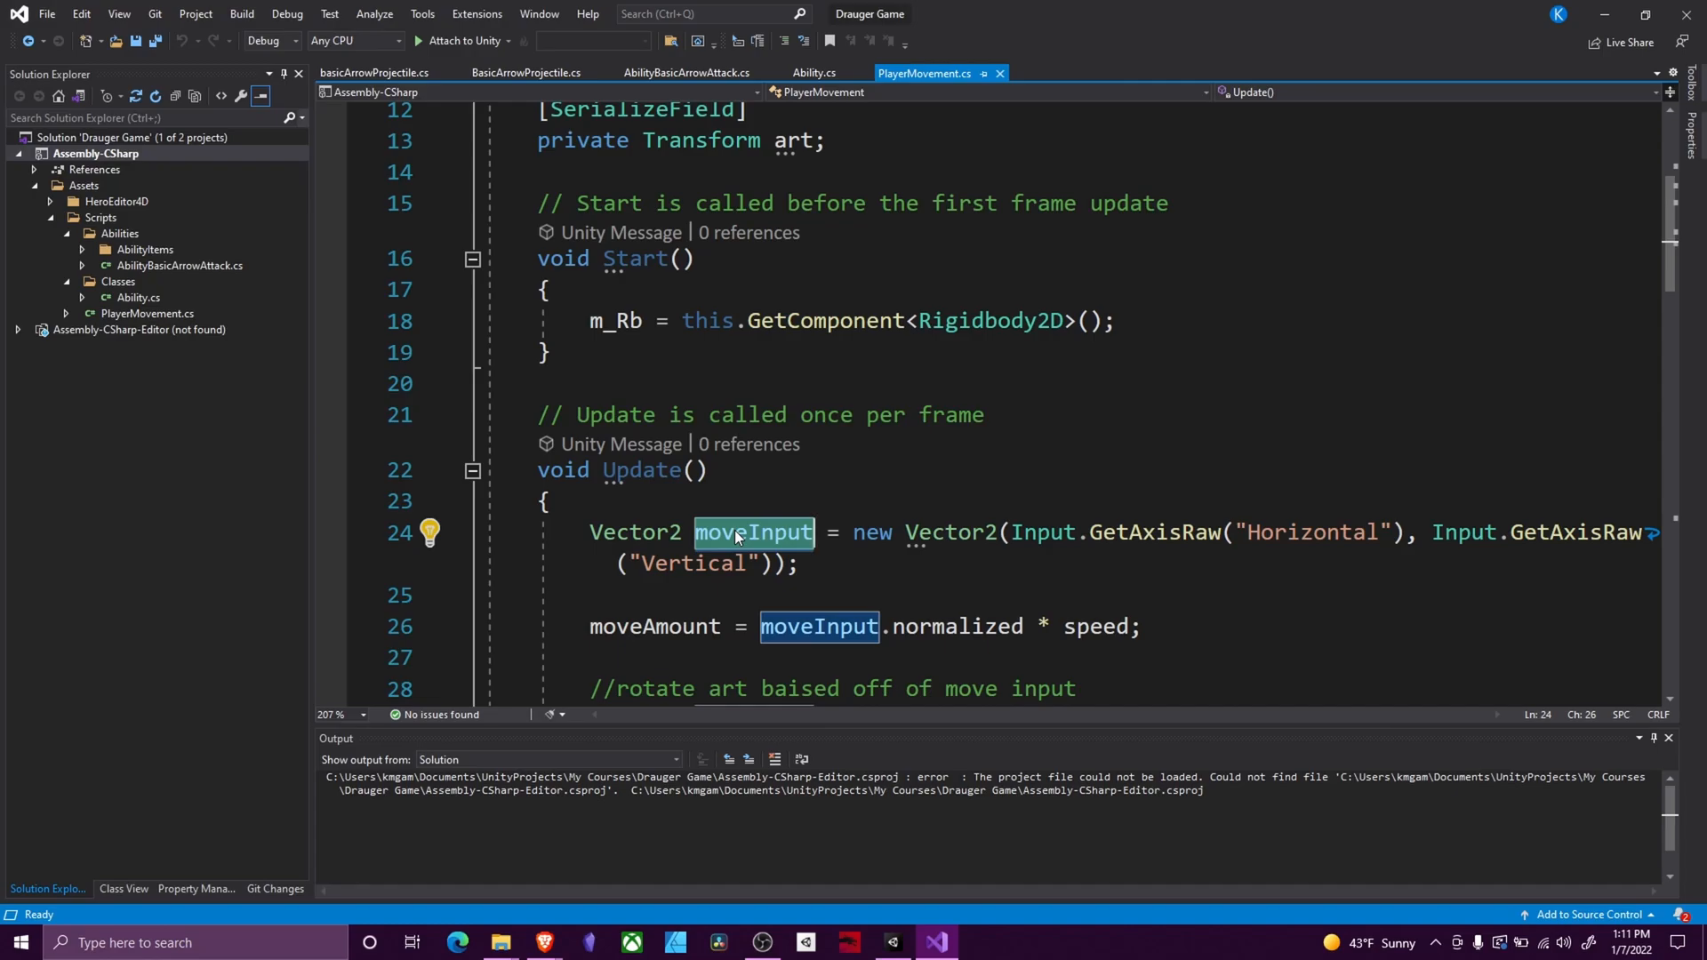
Scroll to the switch on moveInput and highlight the Vector2.right and Vector2.left cases
scroll("down", 3)
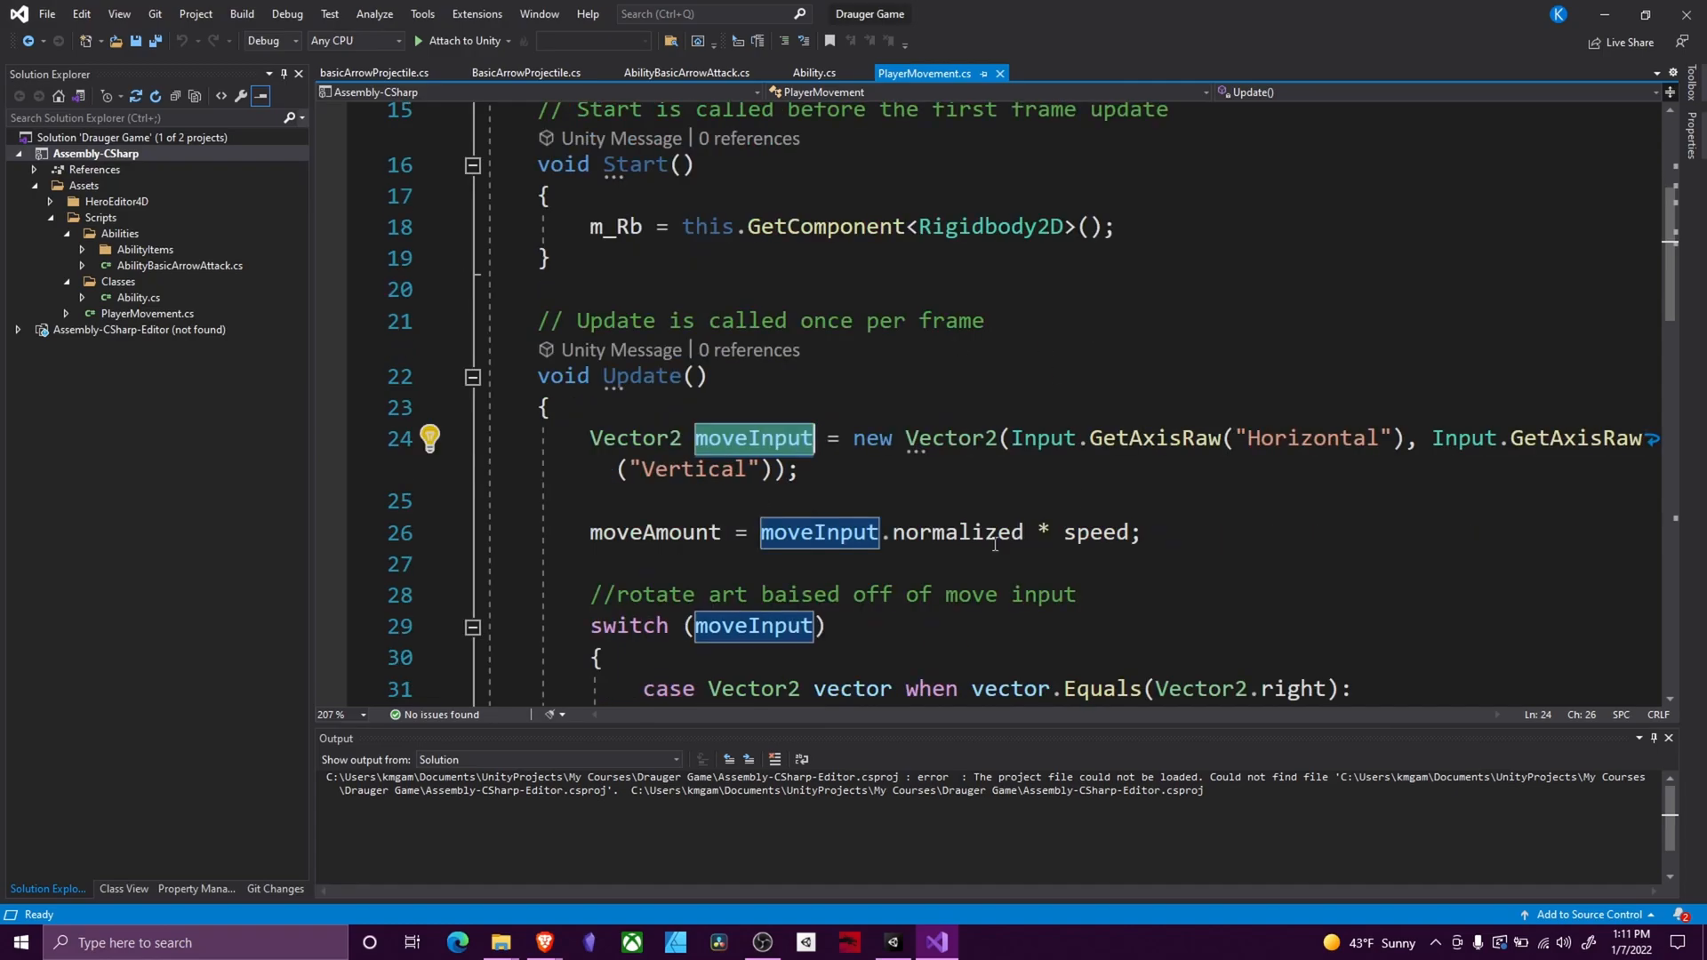
scroll("down", 3)
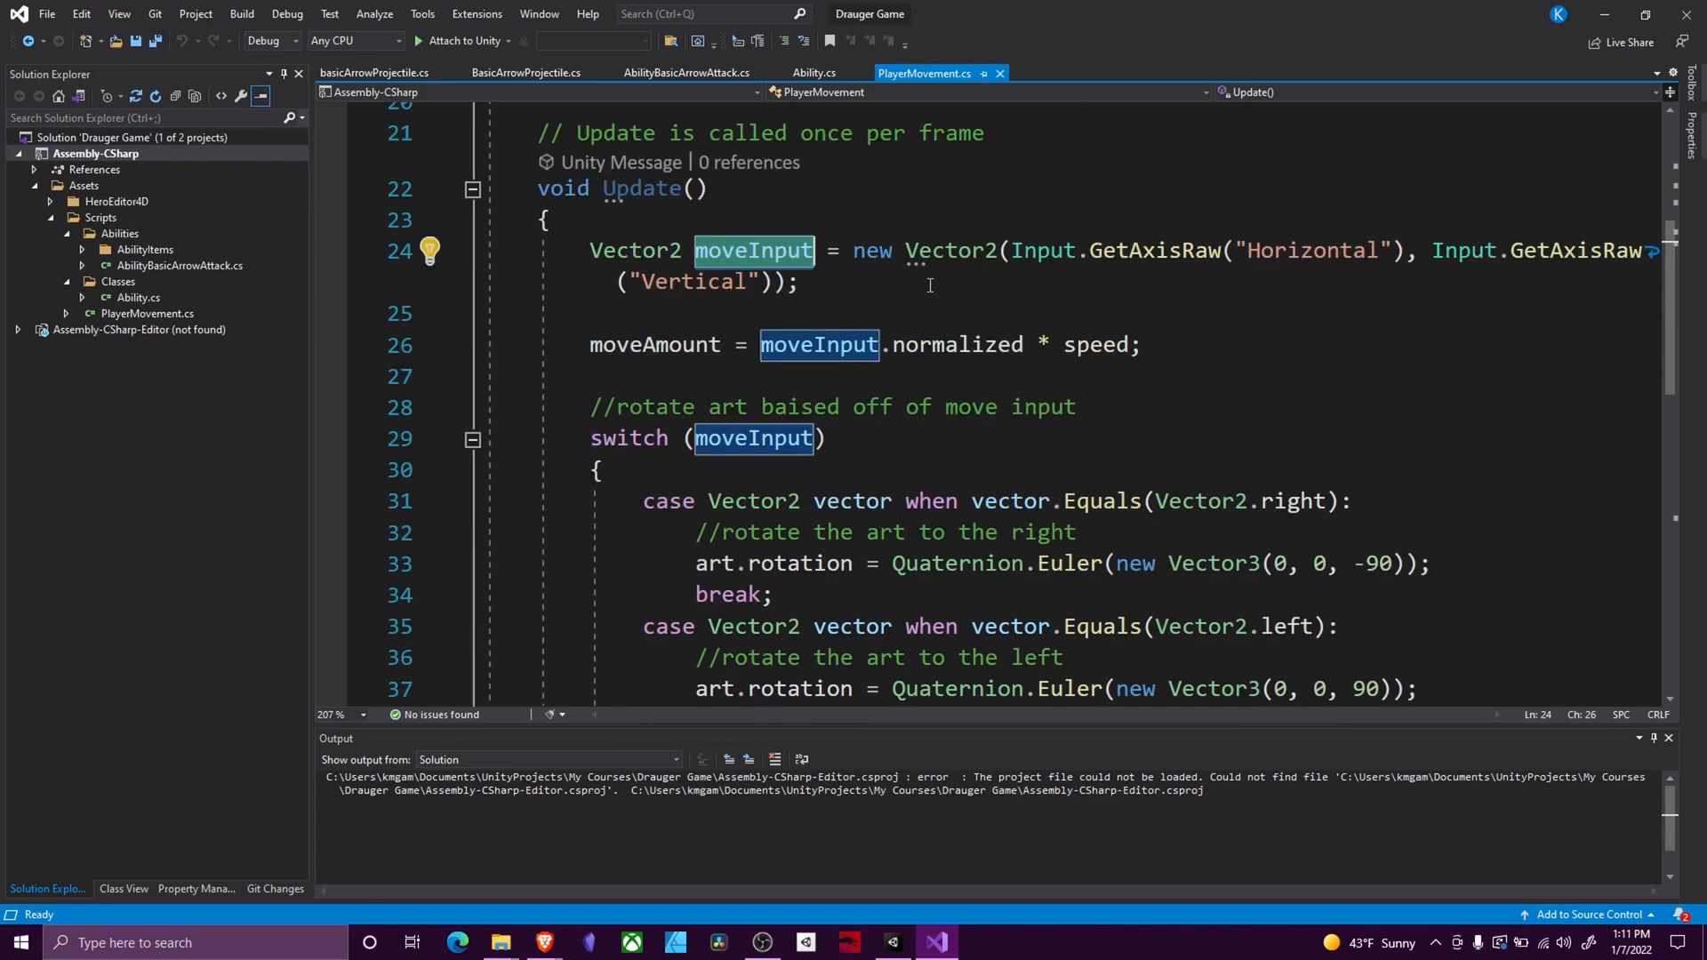
scroll("down", 3)
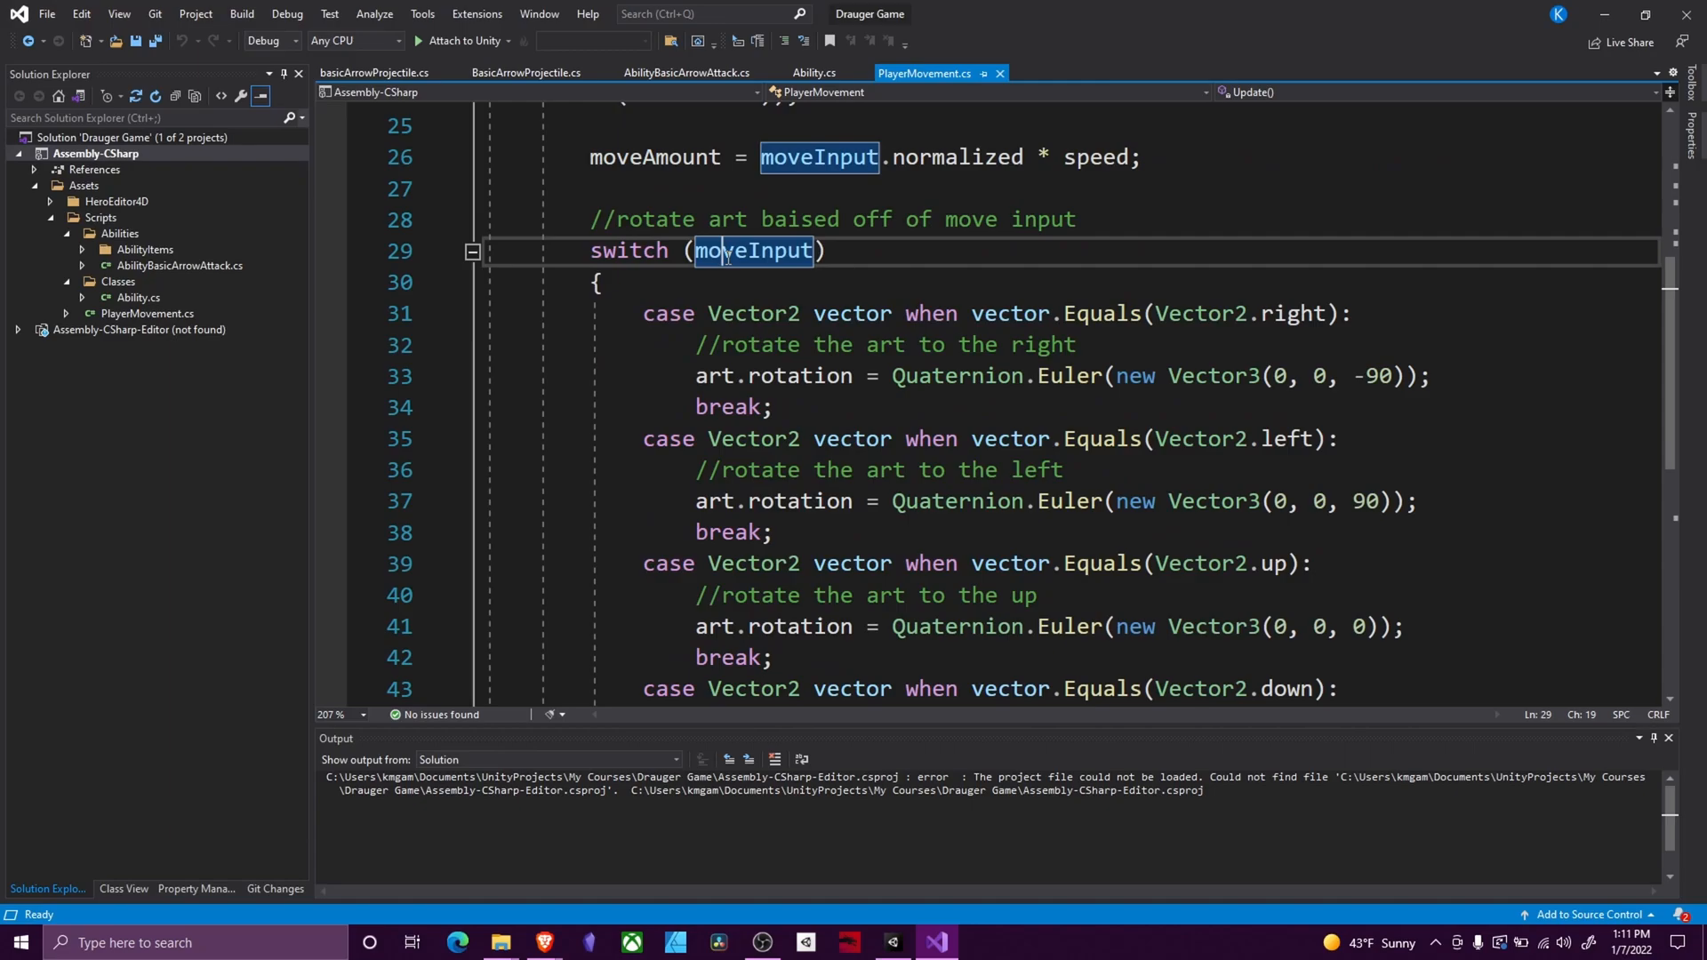
scroll("up", 3)
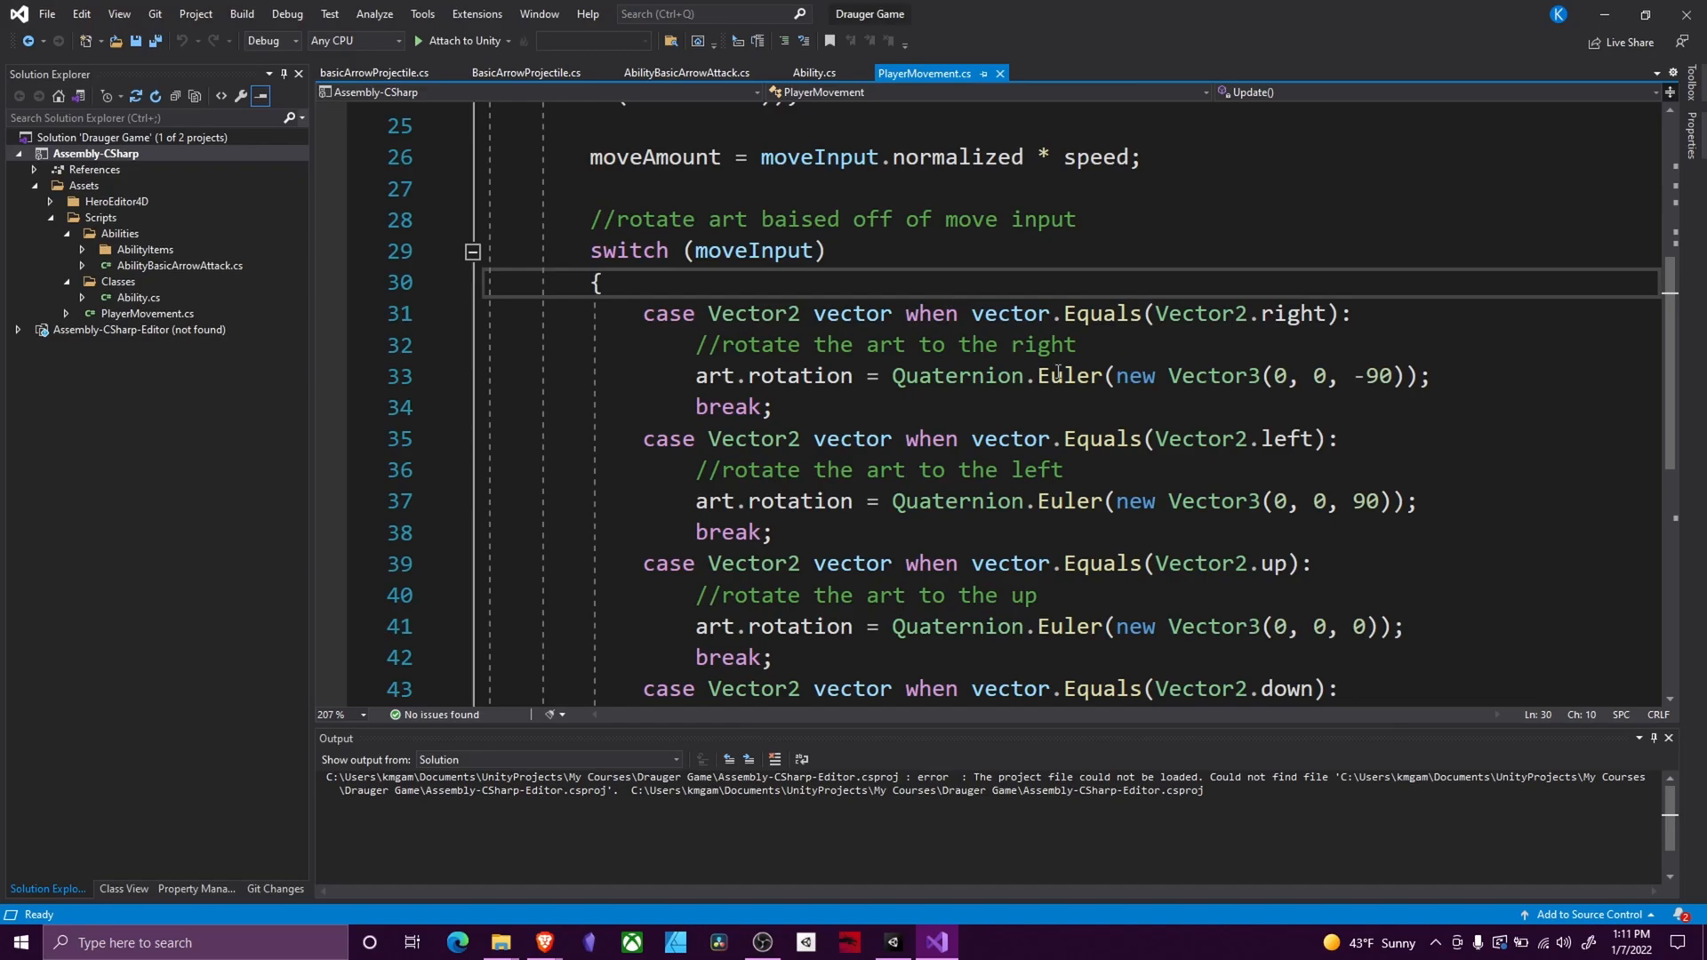
double_click(1292, 313)
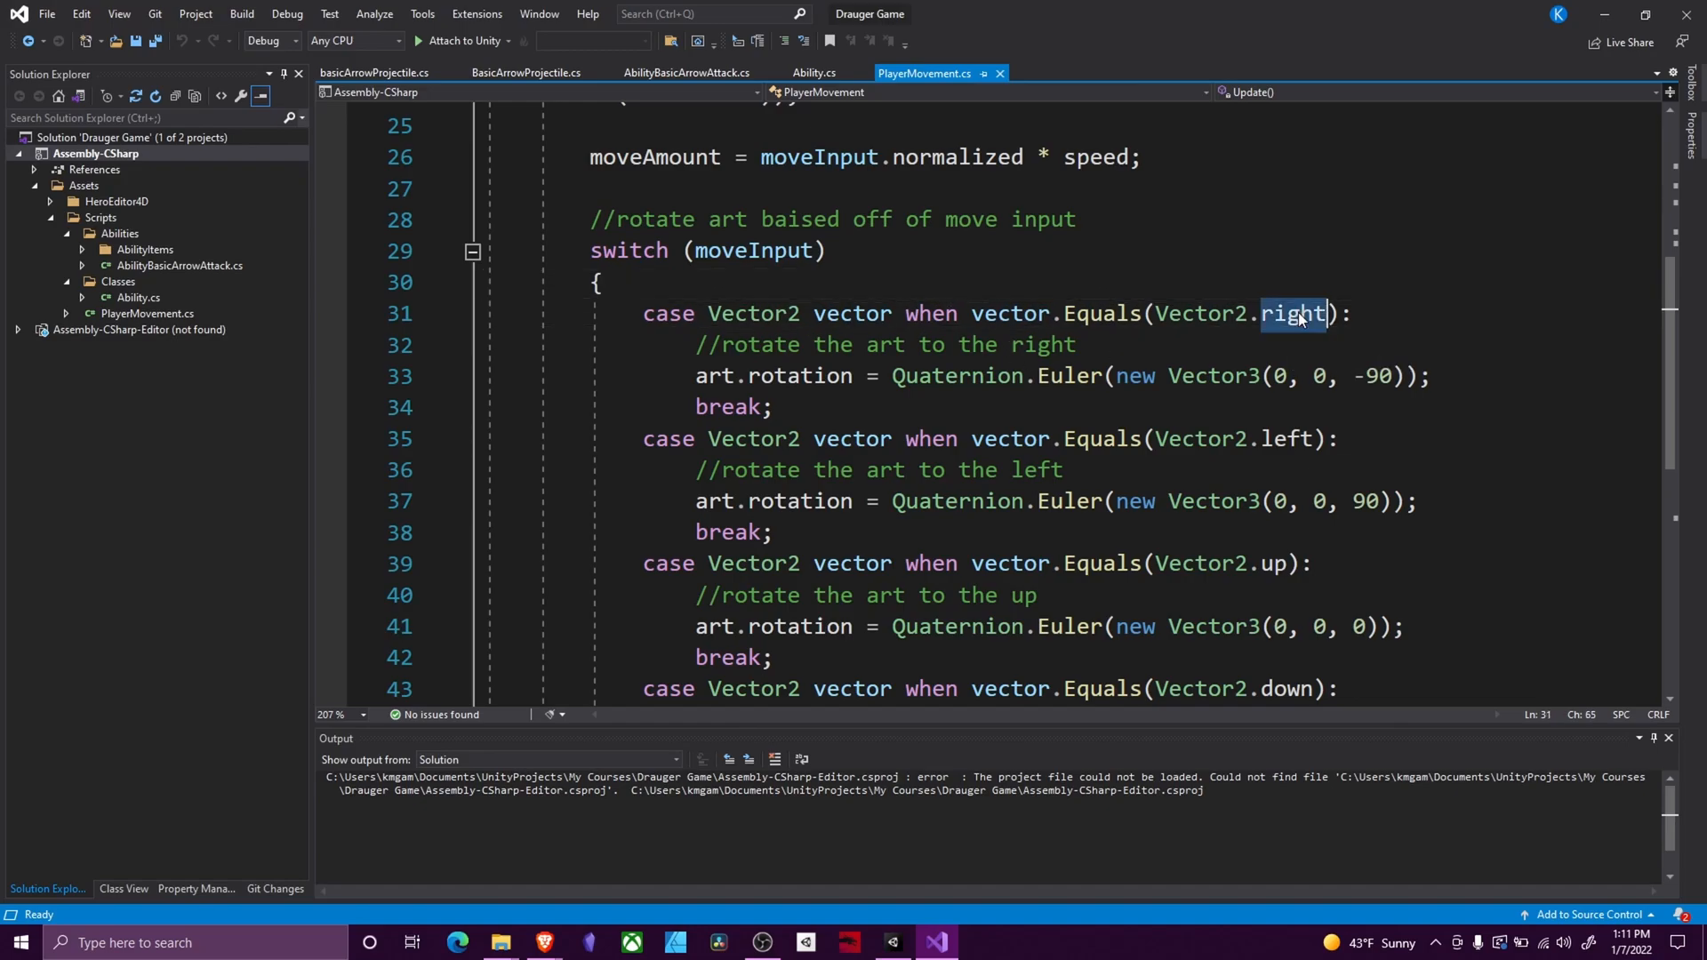
mouse_move(1292, 313)
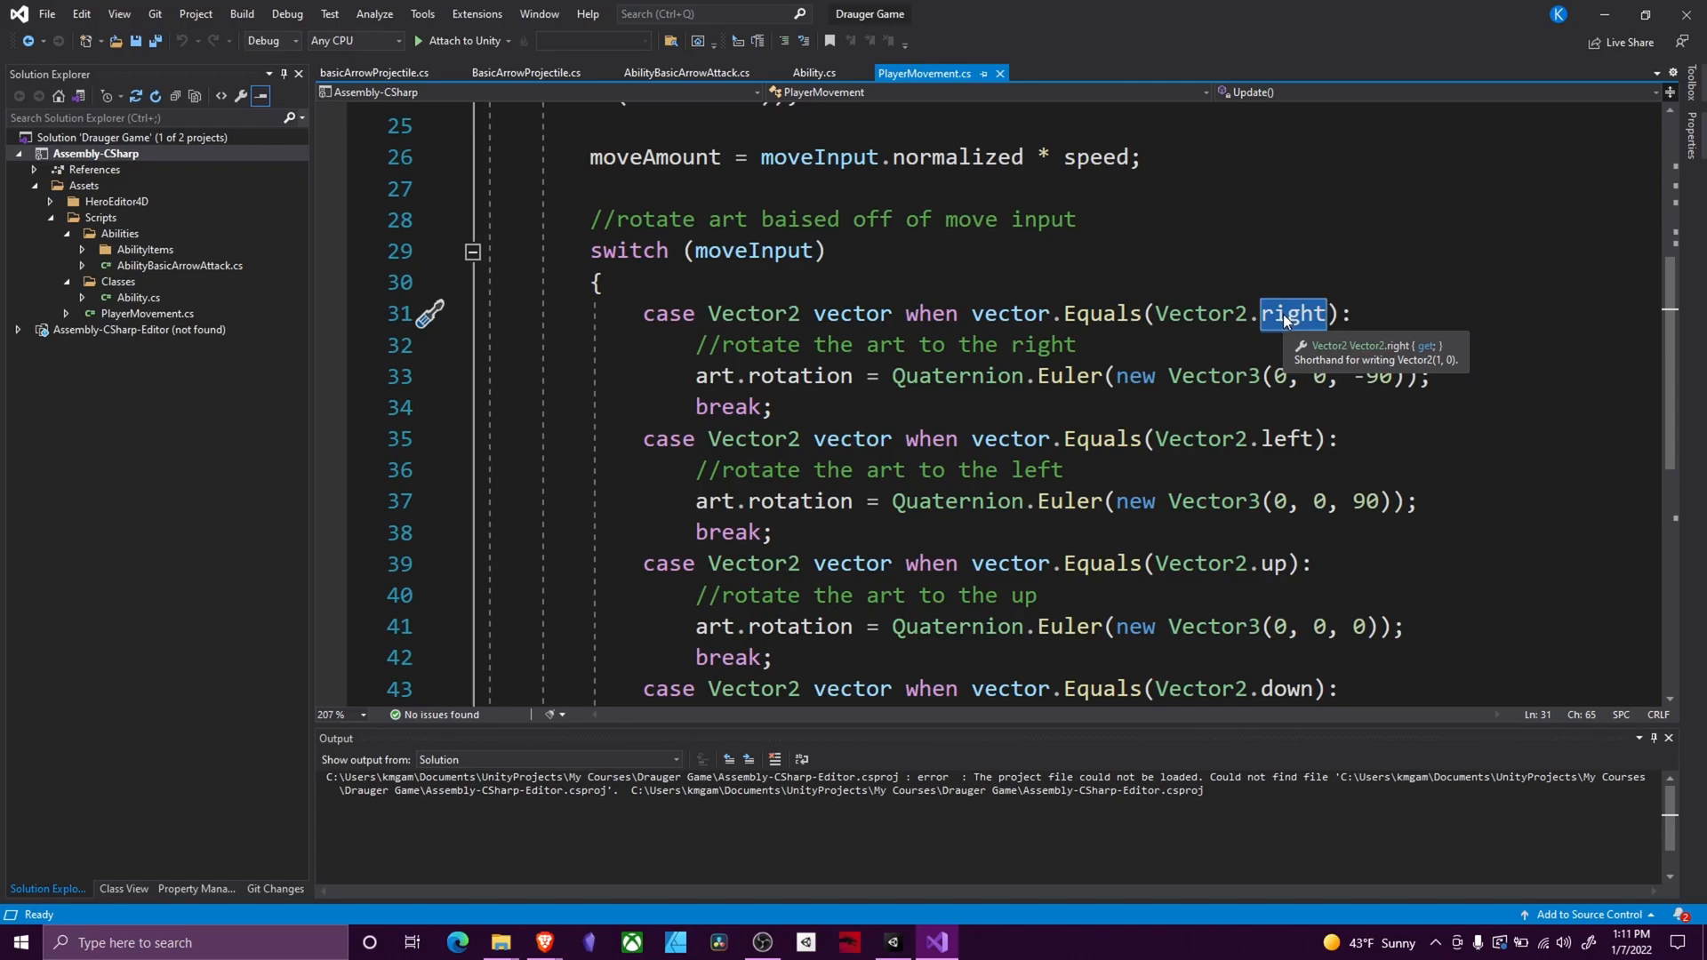
left_click(1315, 439)
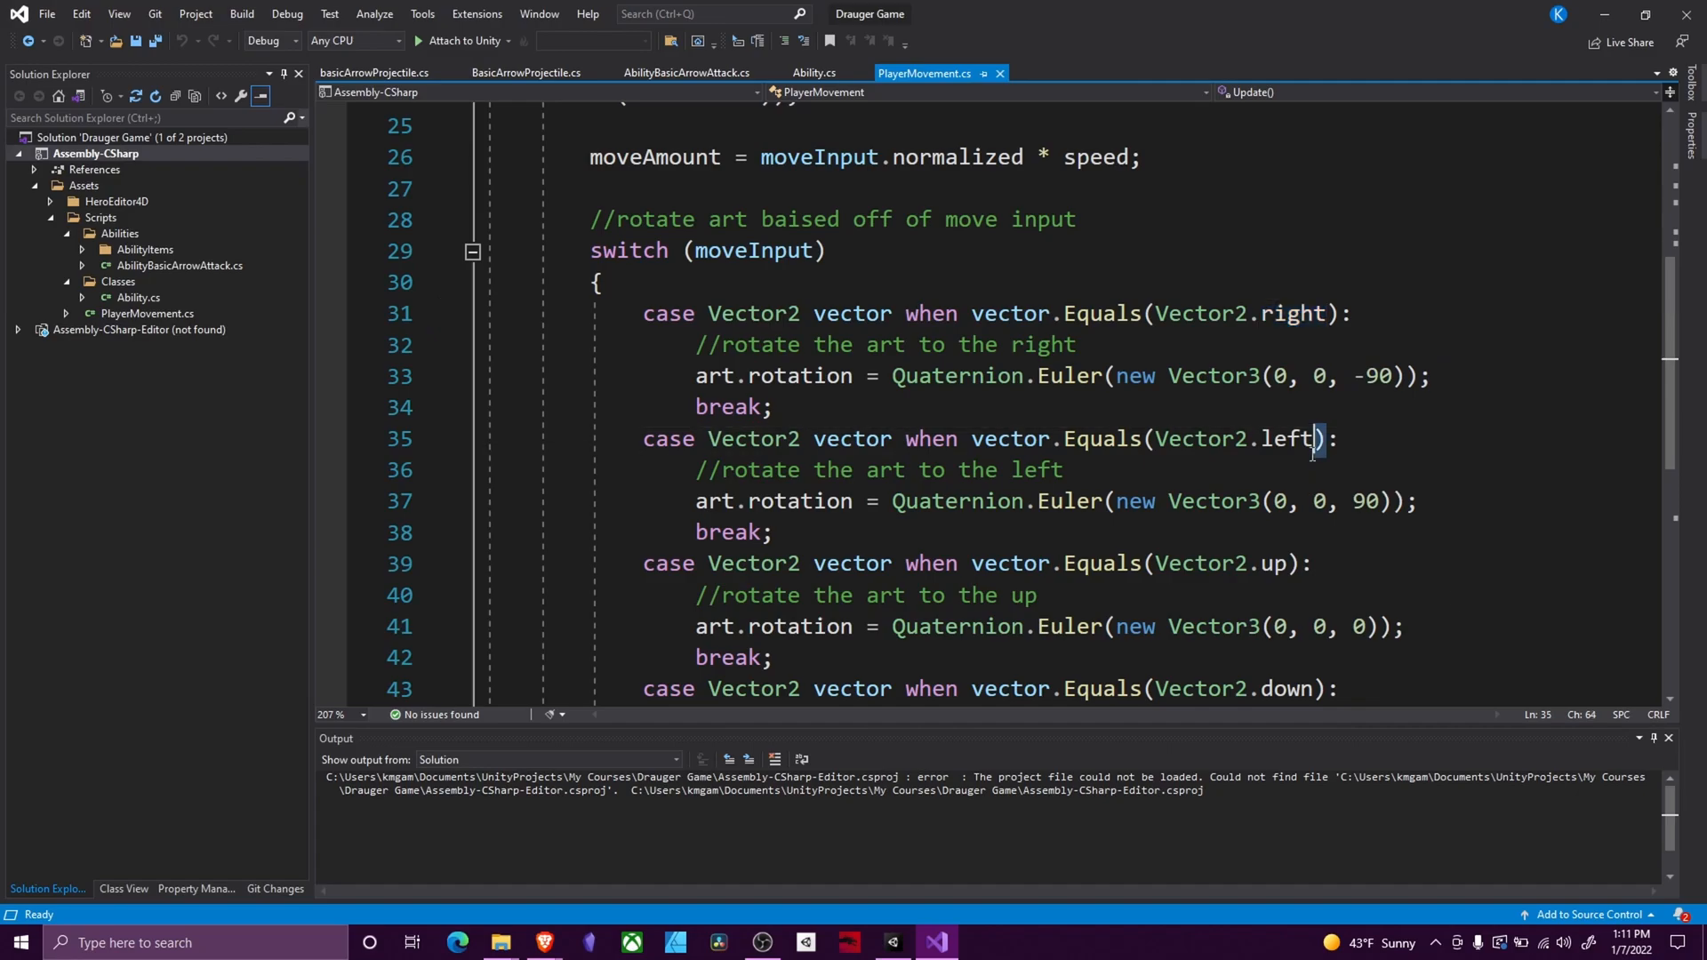
double_click(1289, 439)
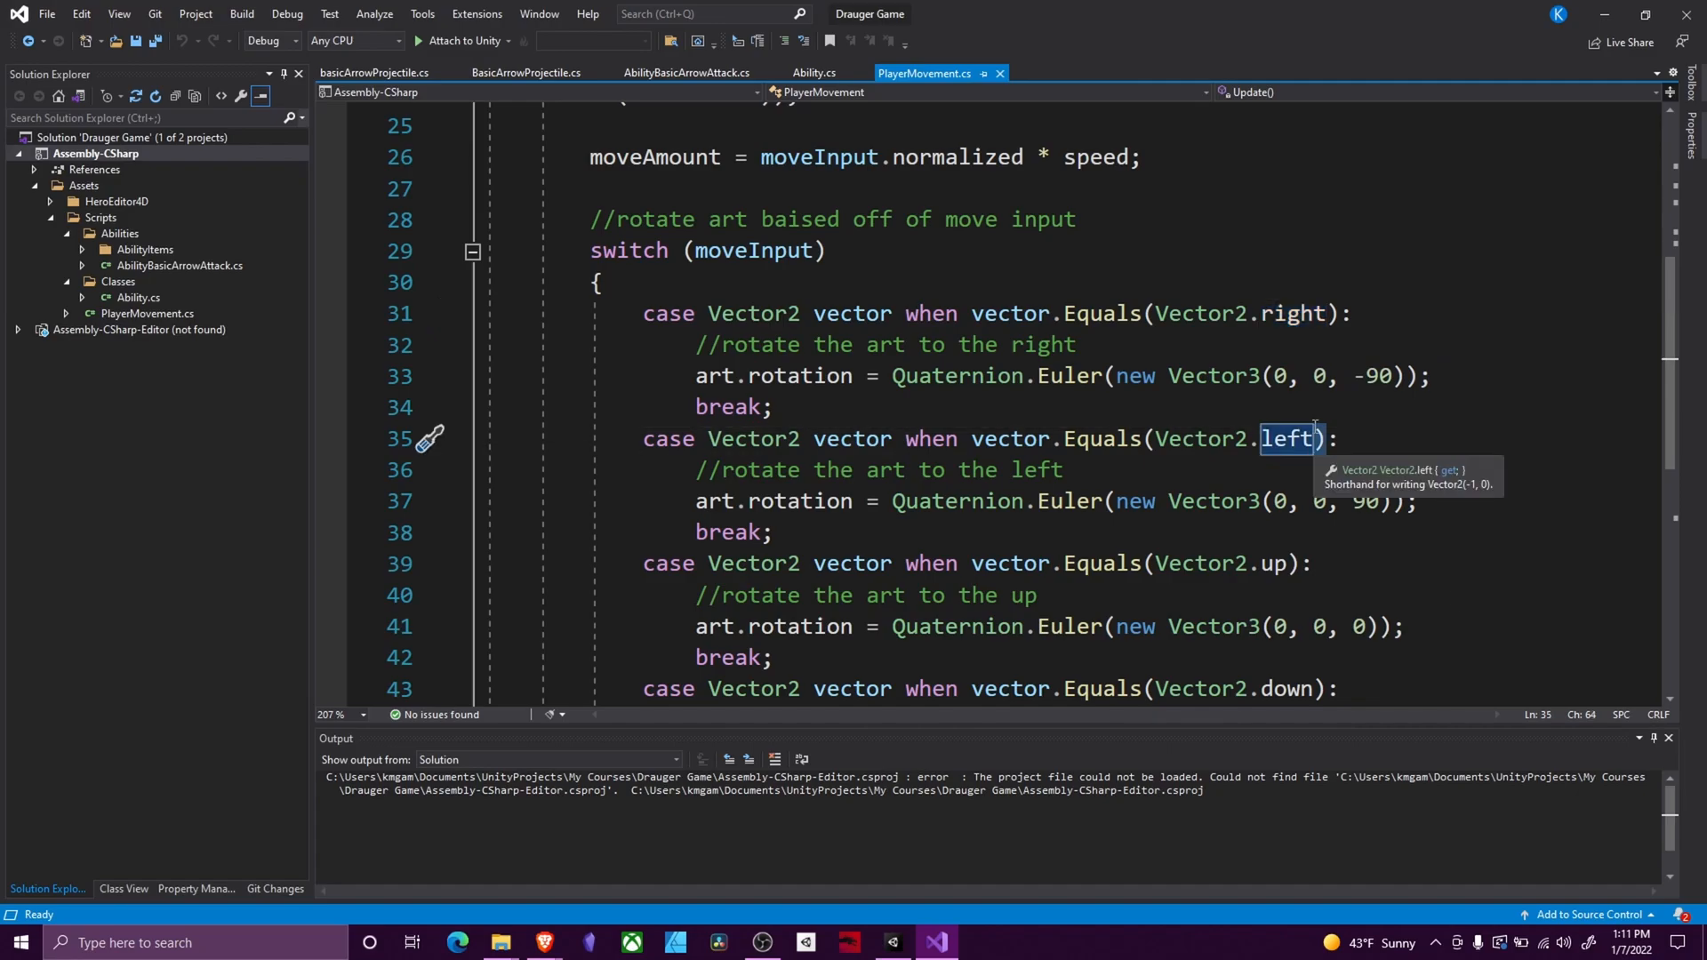
mouse_move(770, 348)
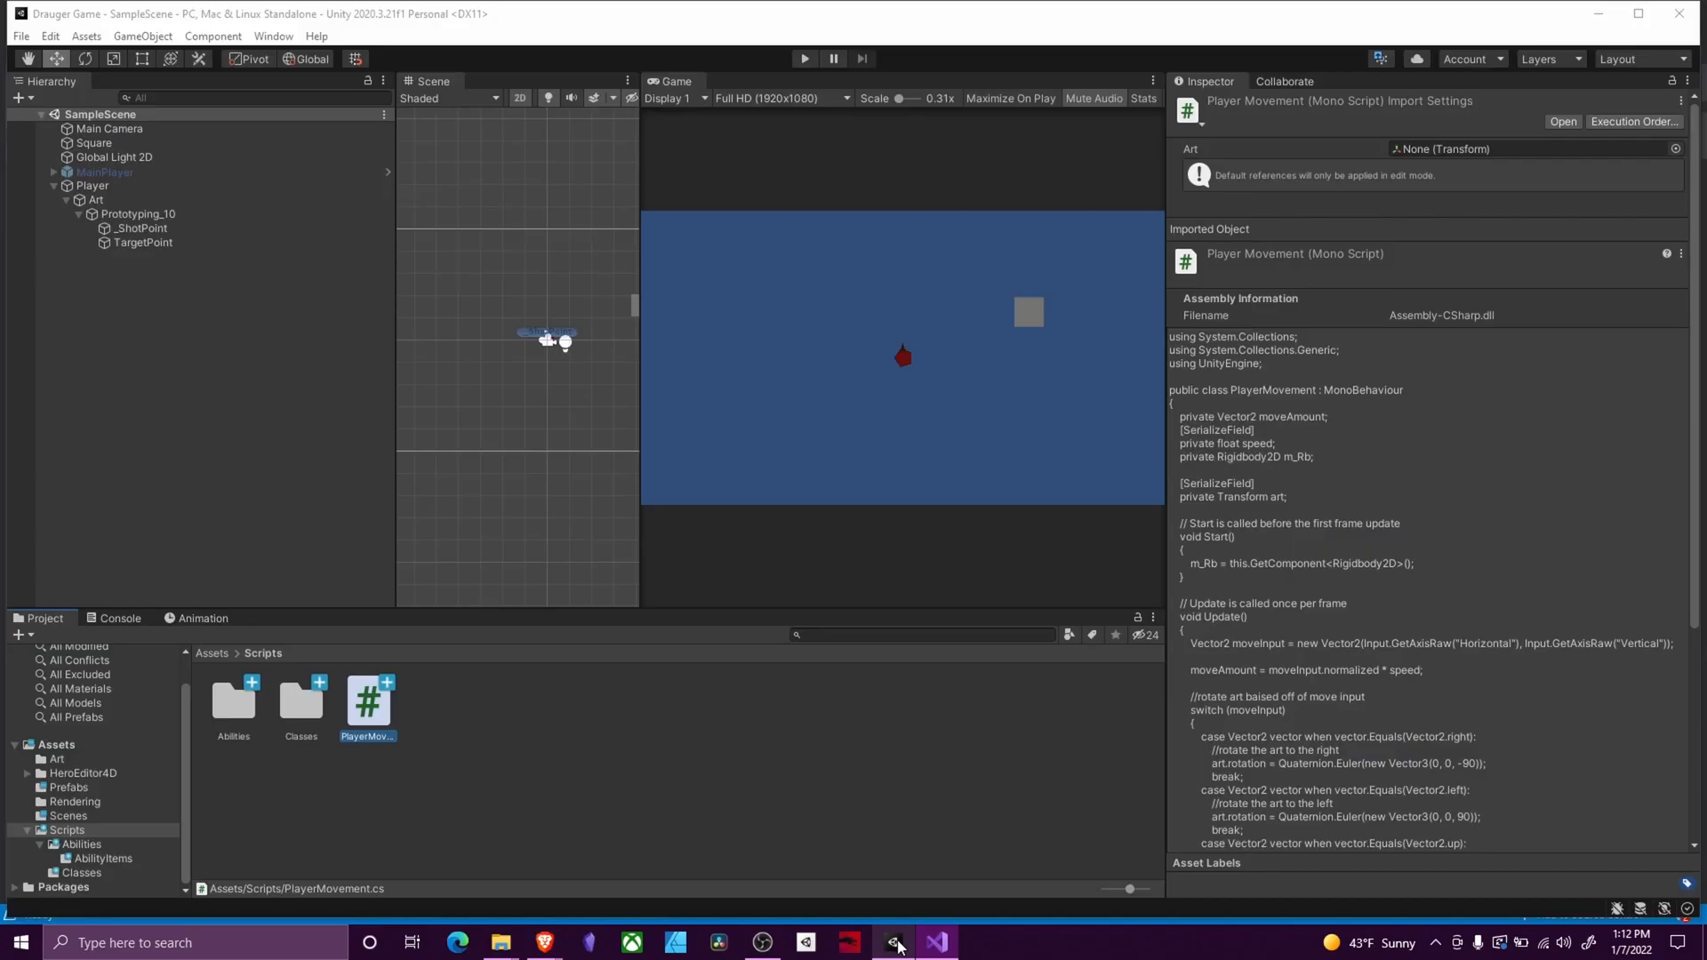
left_click(91, 185)
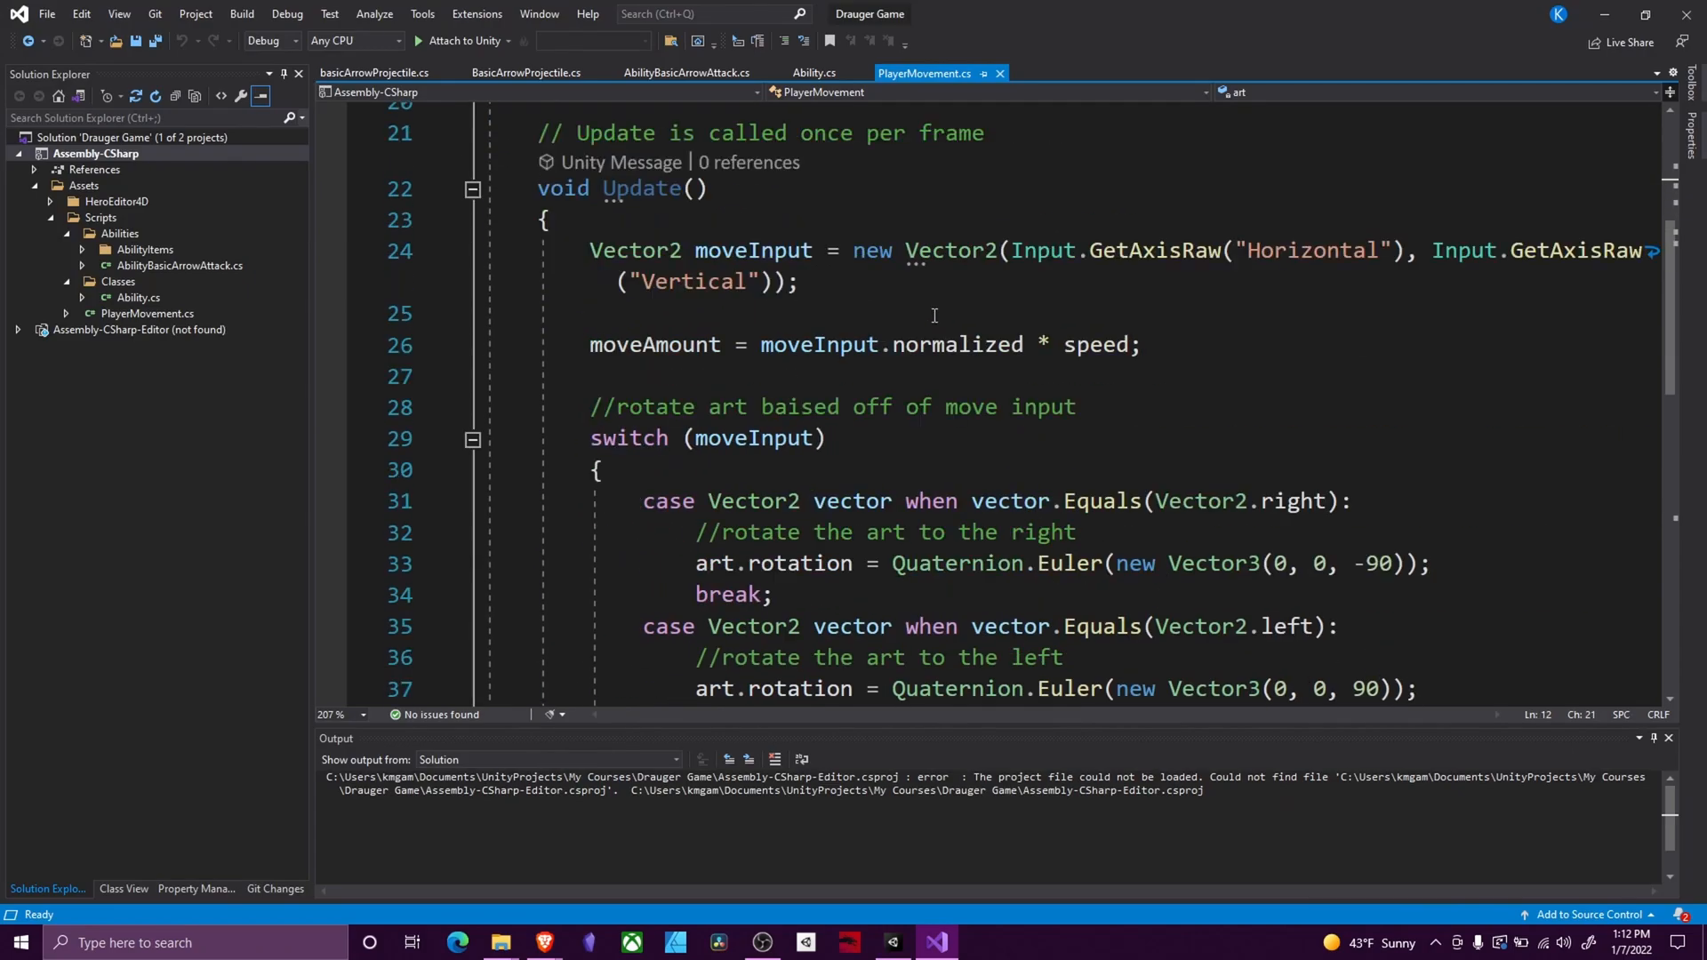
left_click(891, 942)
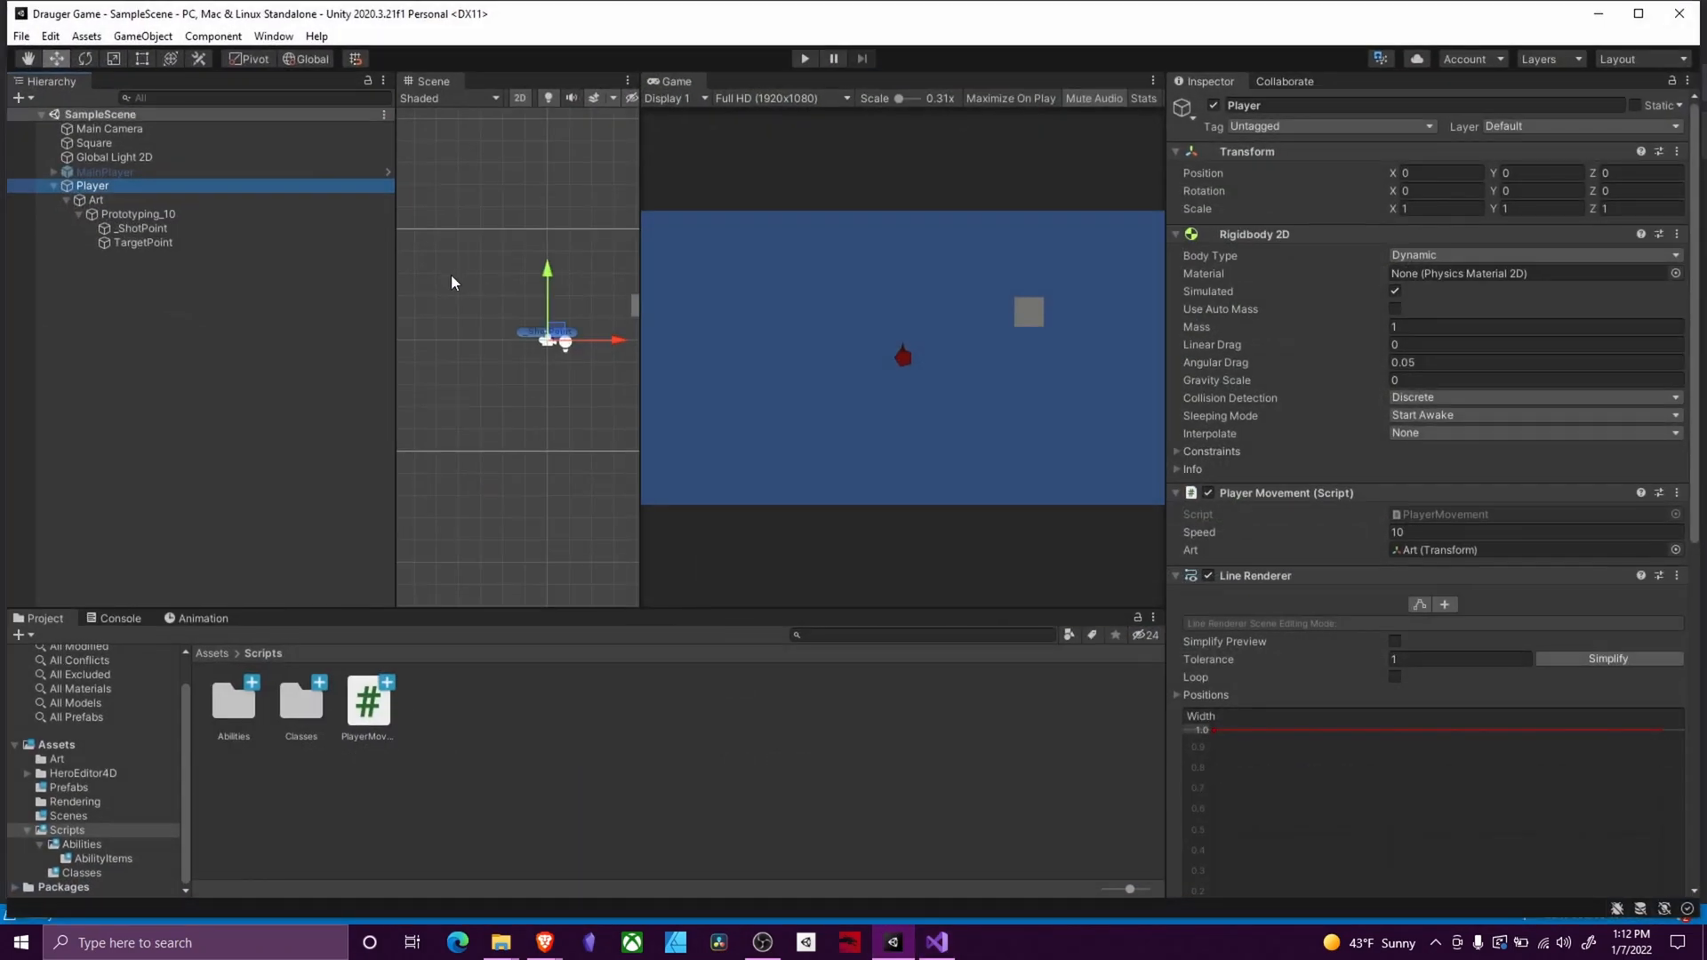
left_click(96, 200)
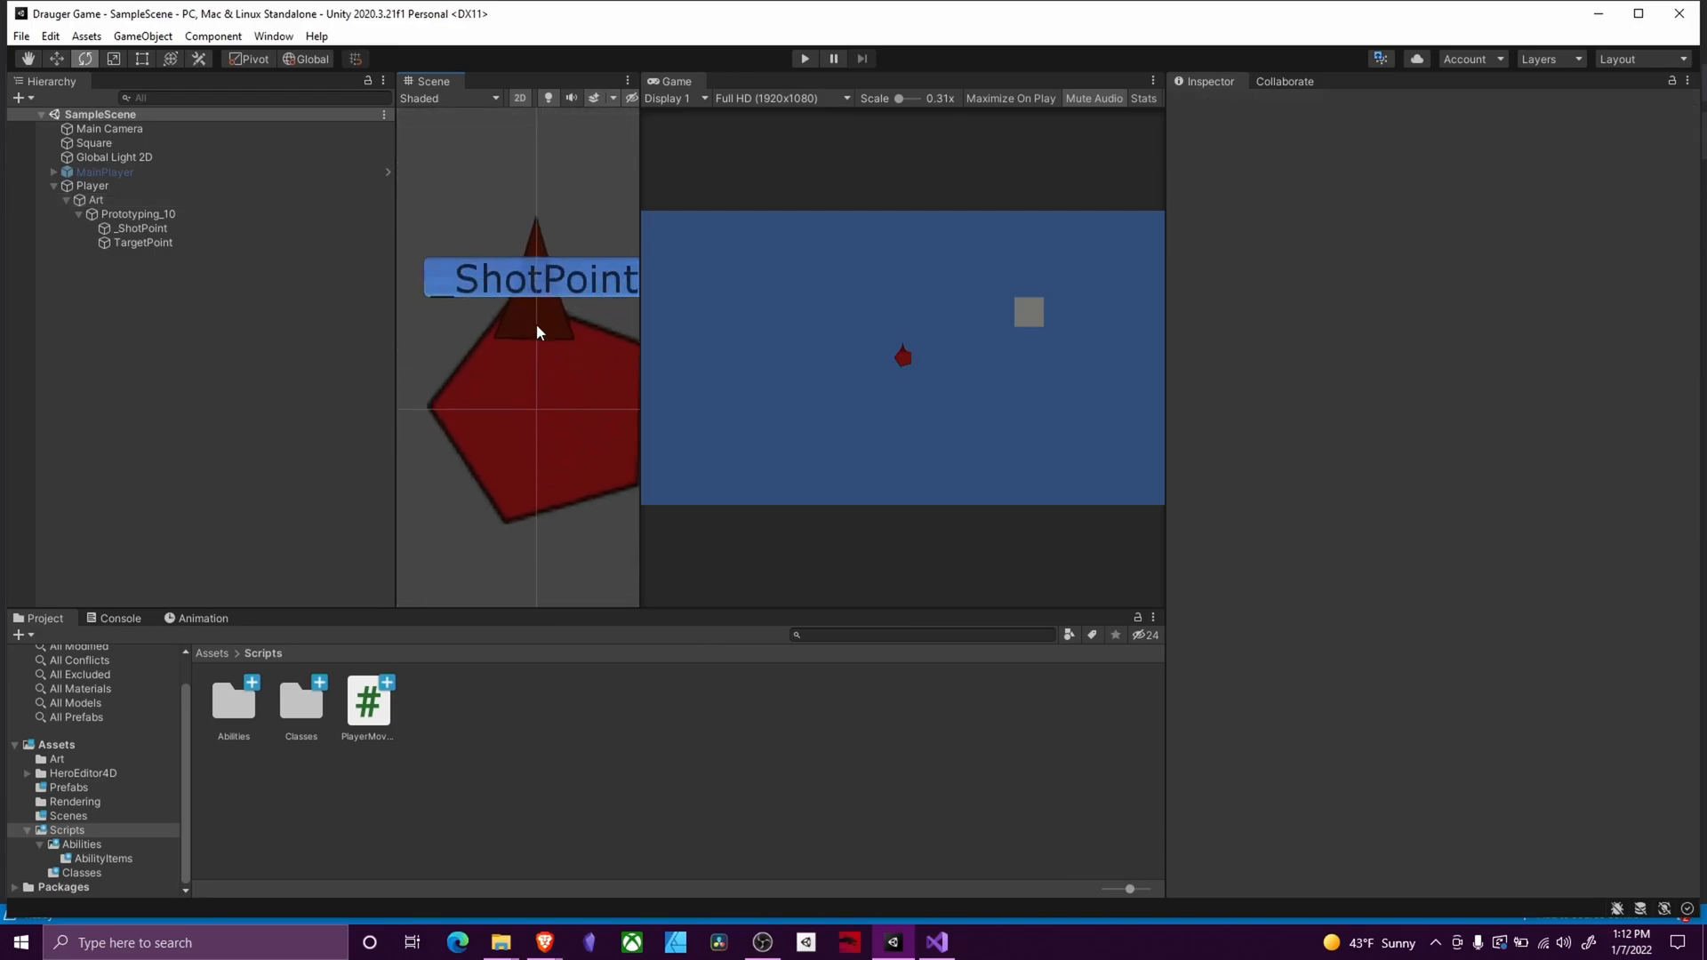
left_click(138, 213)
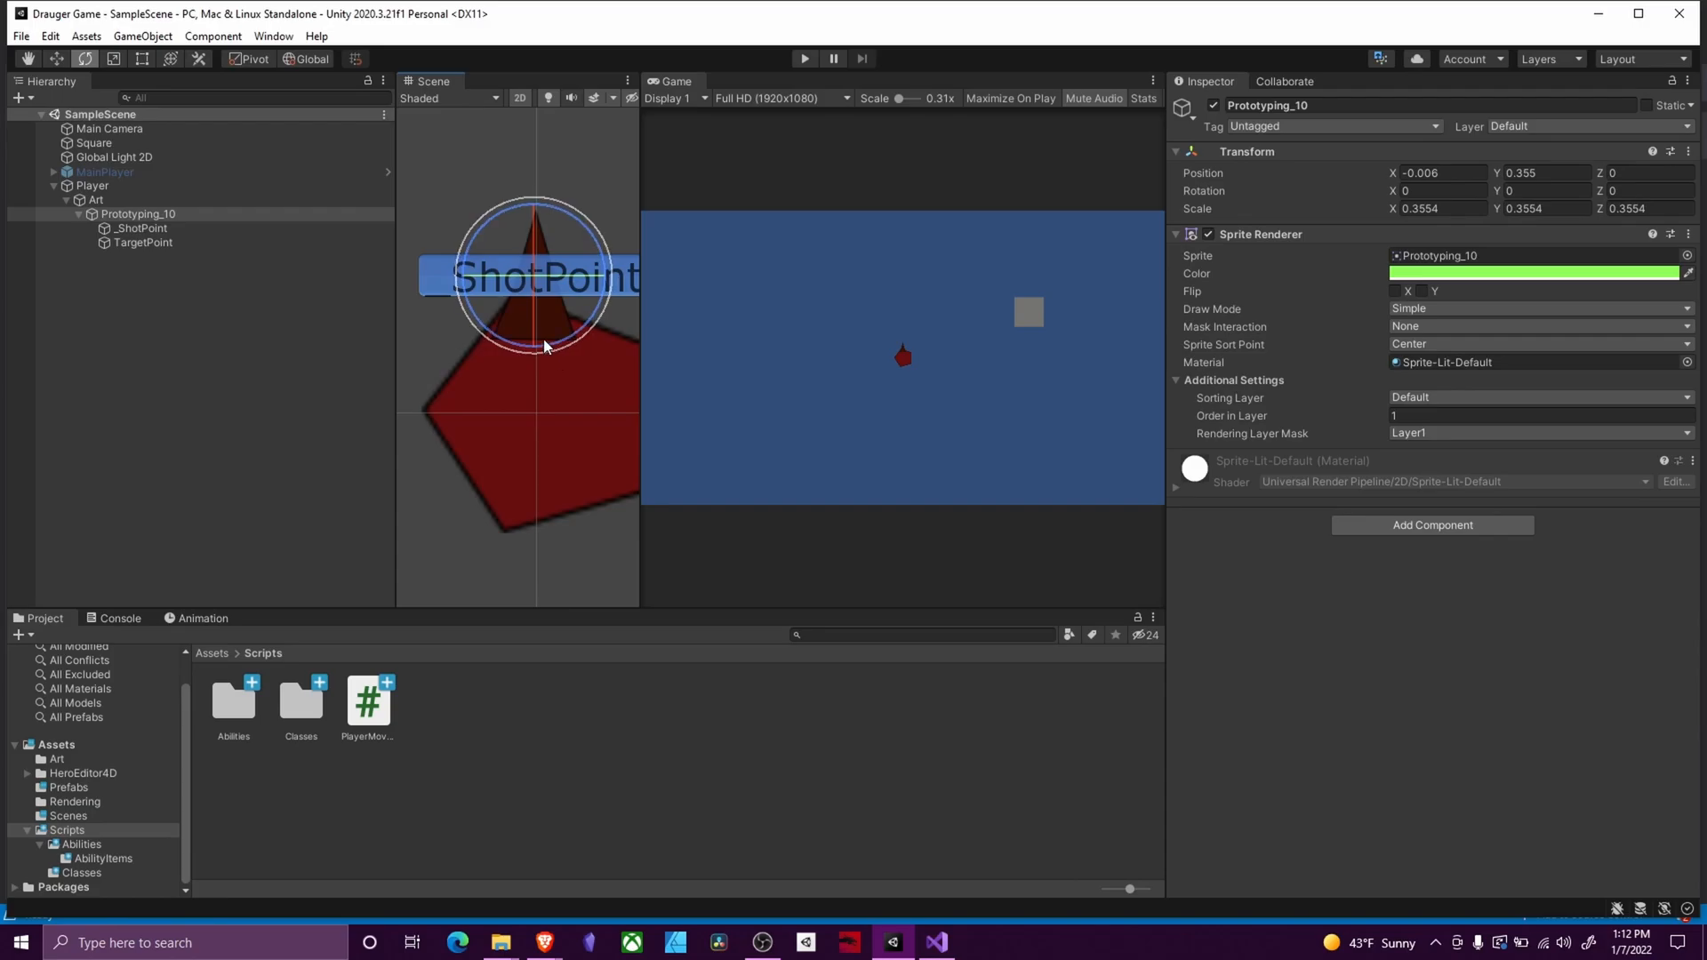
left_click(139, 229)
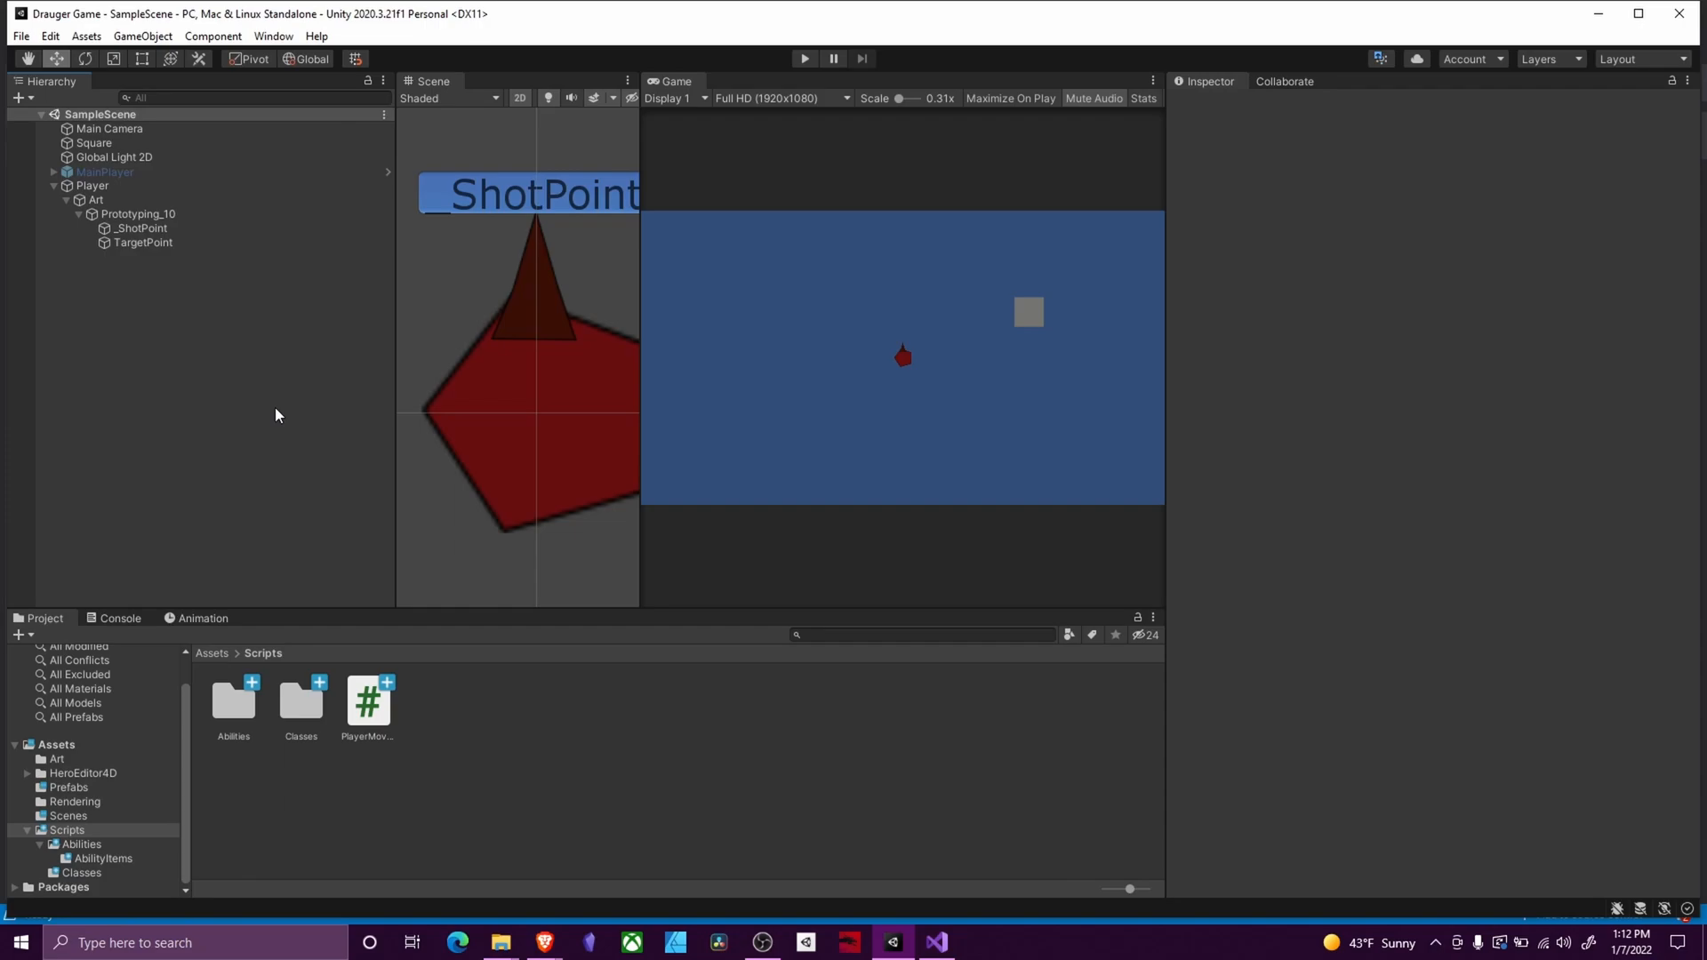
scroll("down", 3)
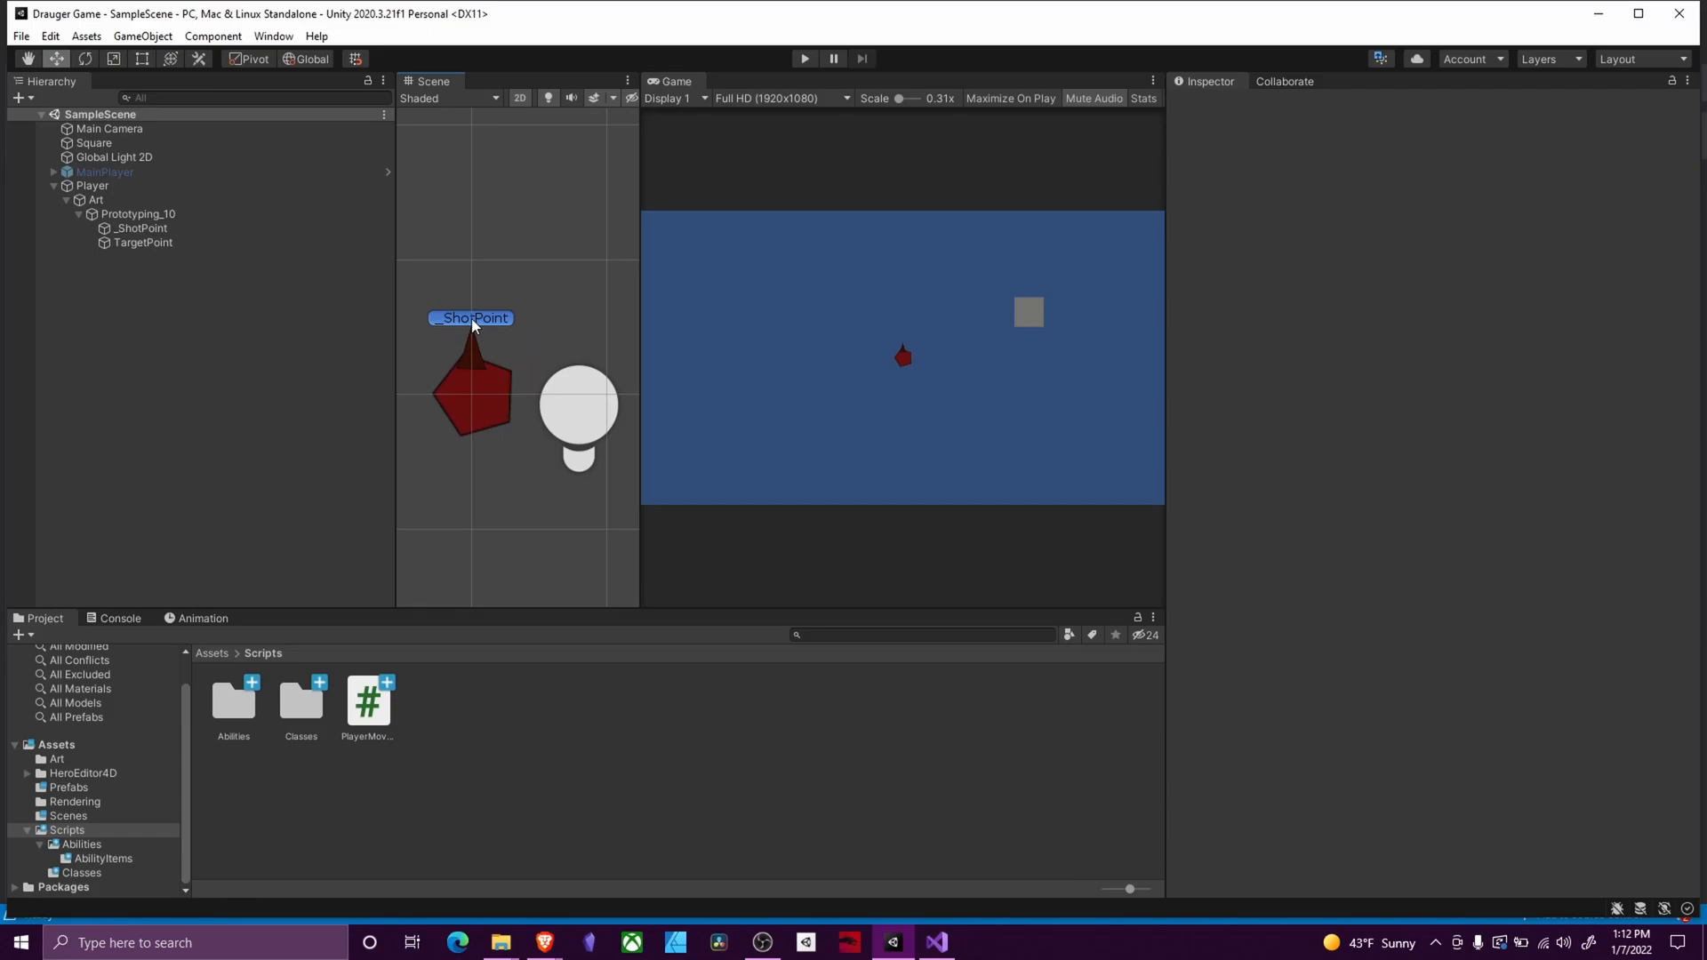
mouse_move(517, 317)
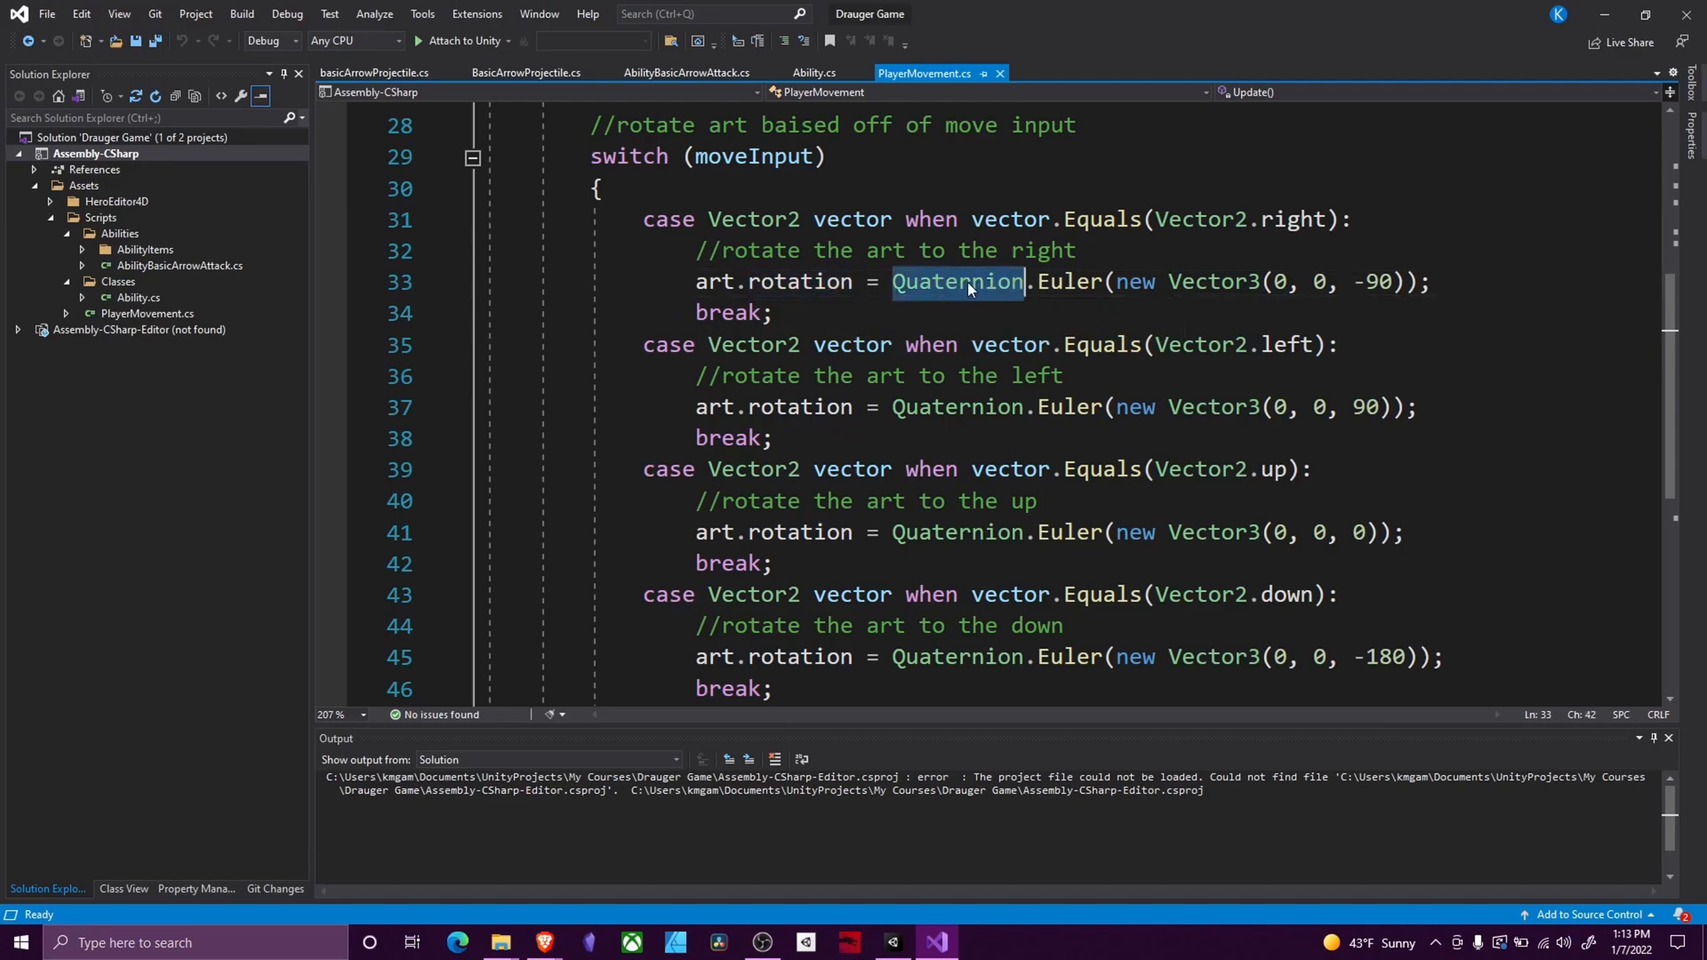
double_click(1068, 281)
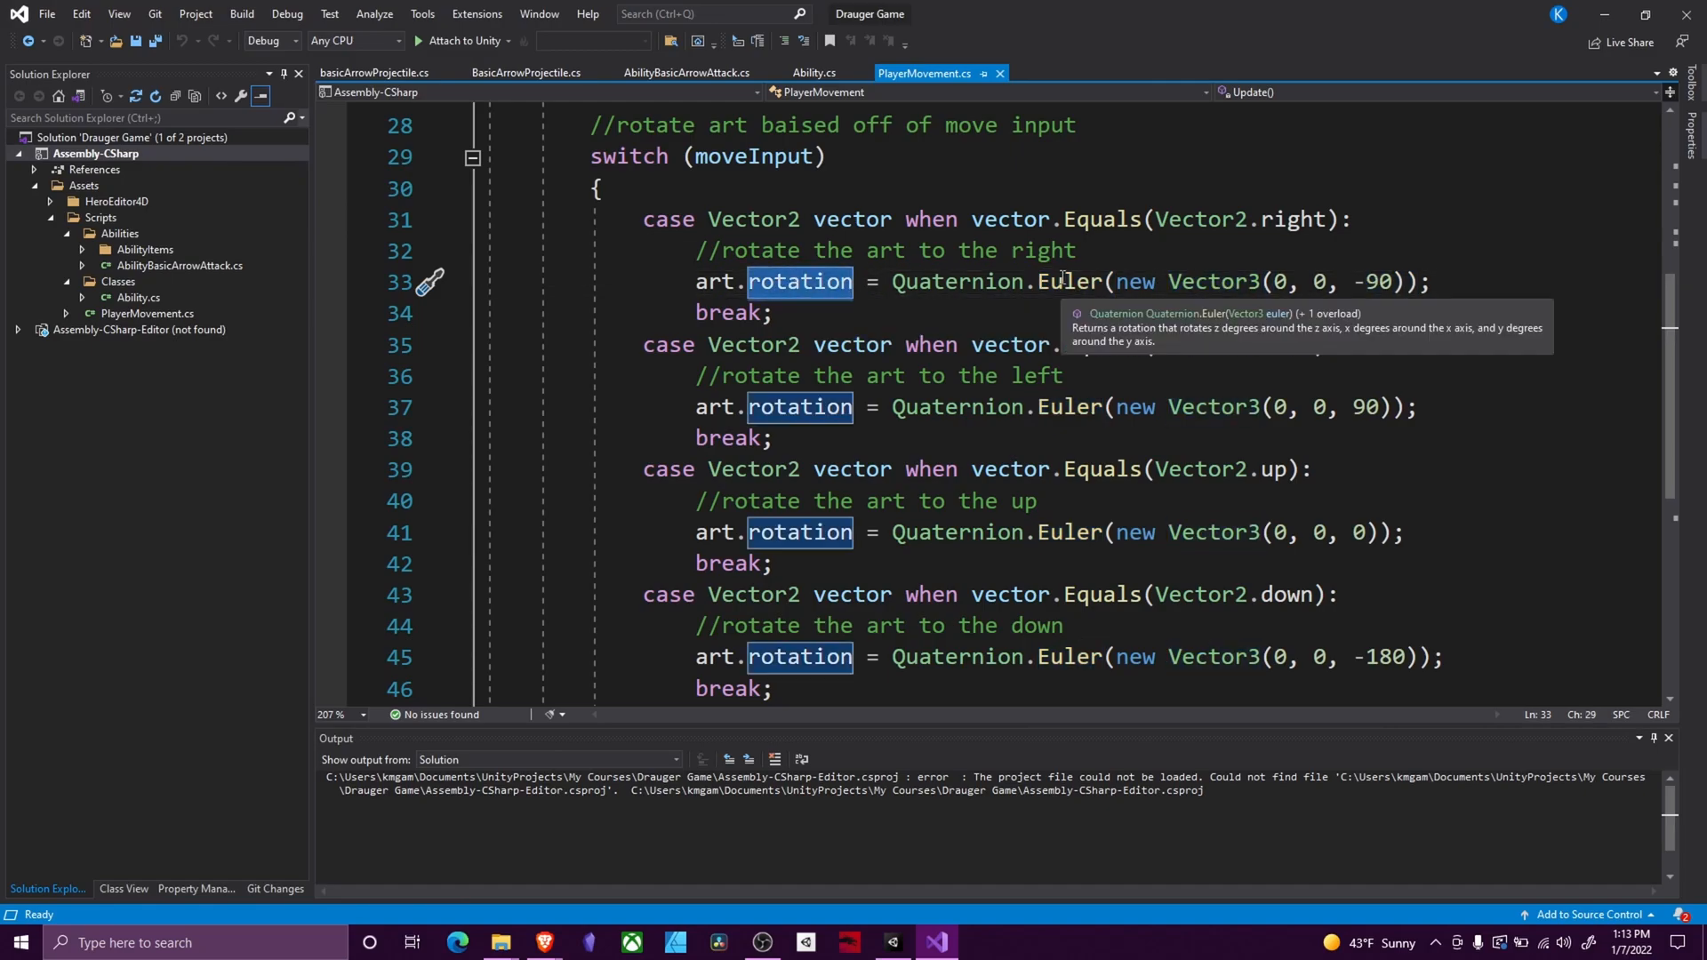
left_click(1292, 281)
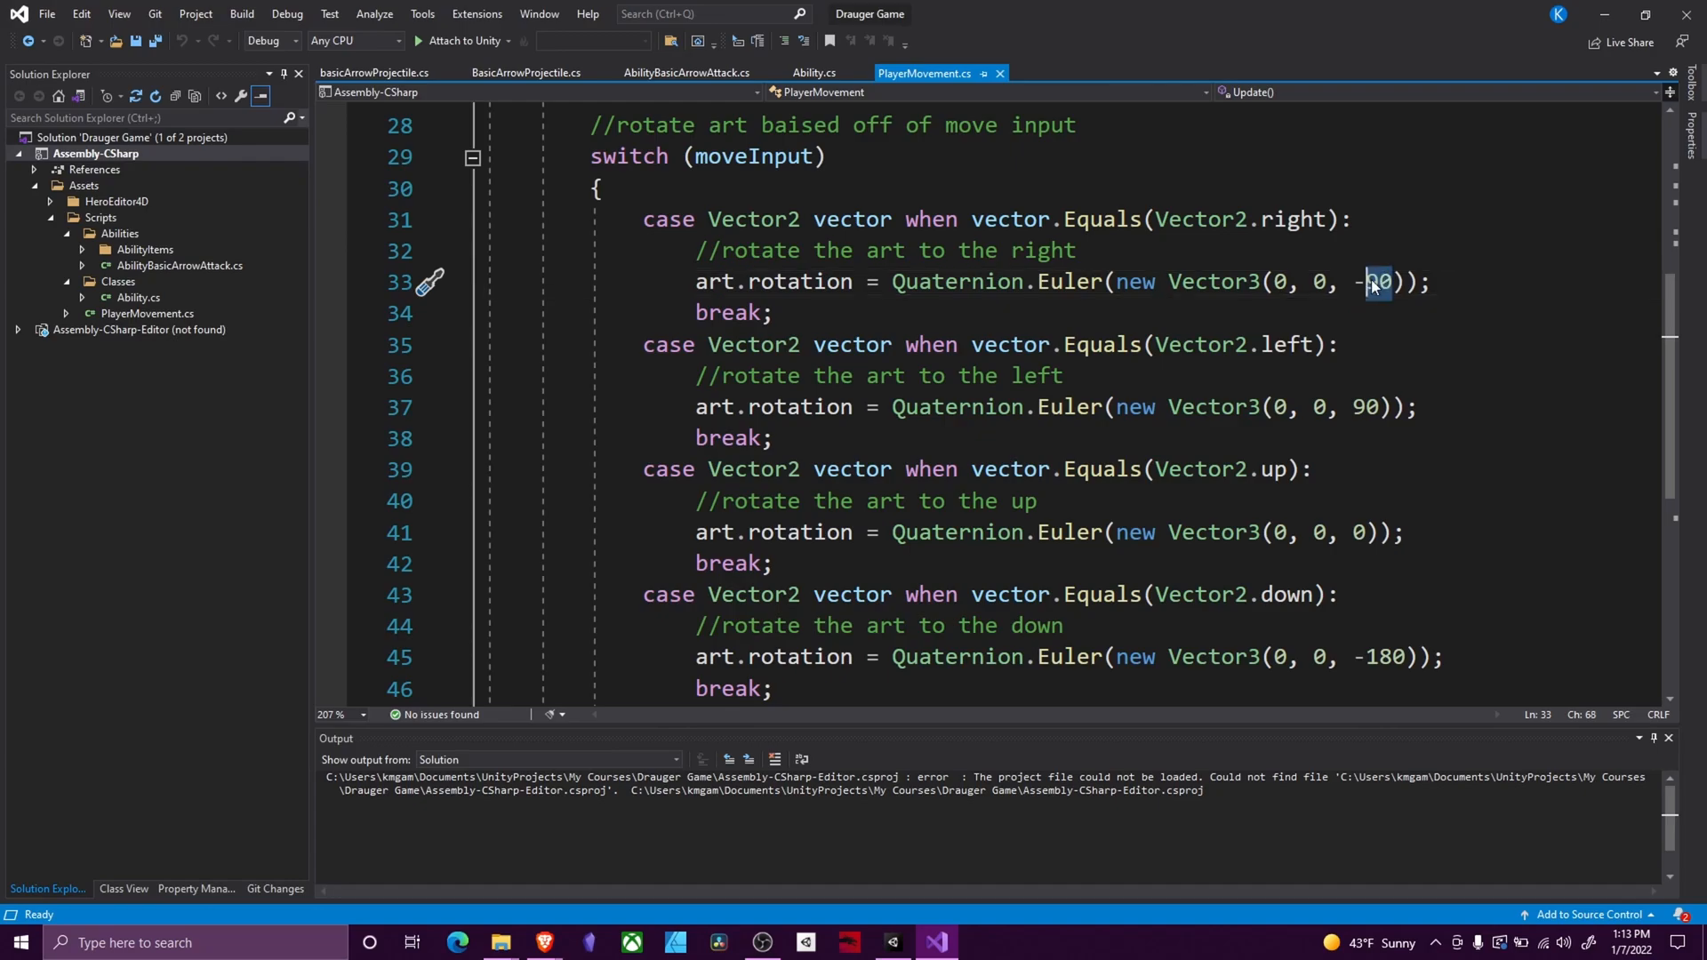
mouse_move(934, 907)
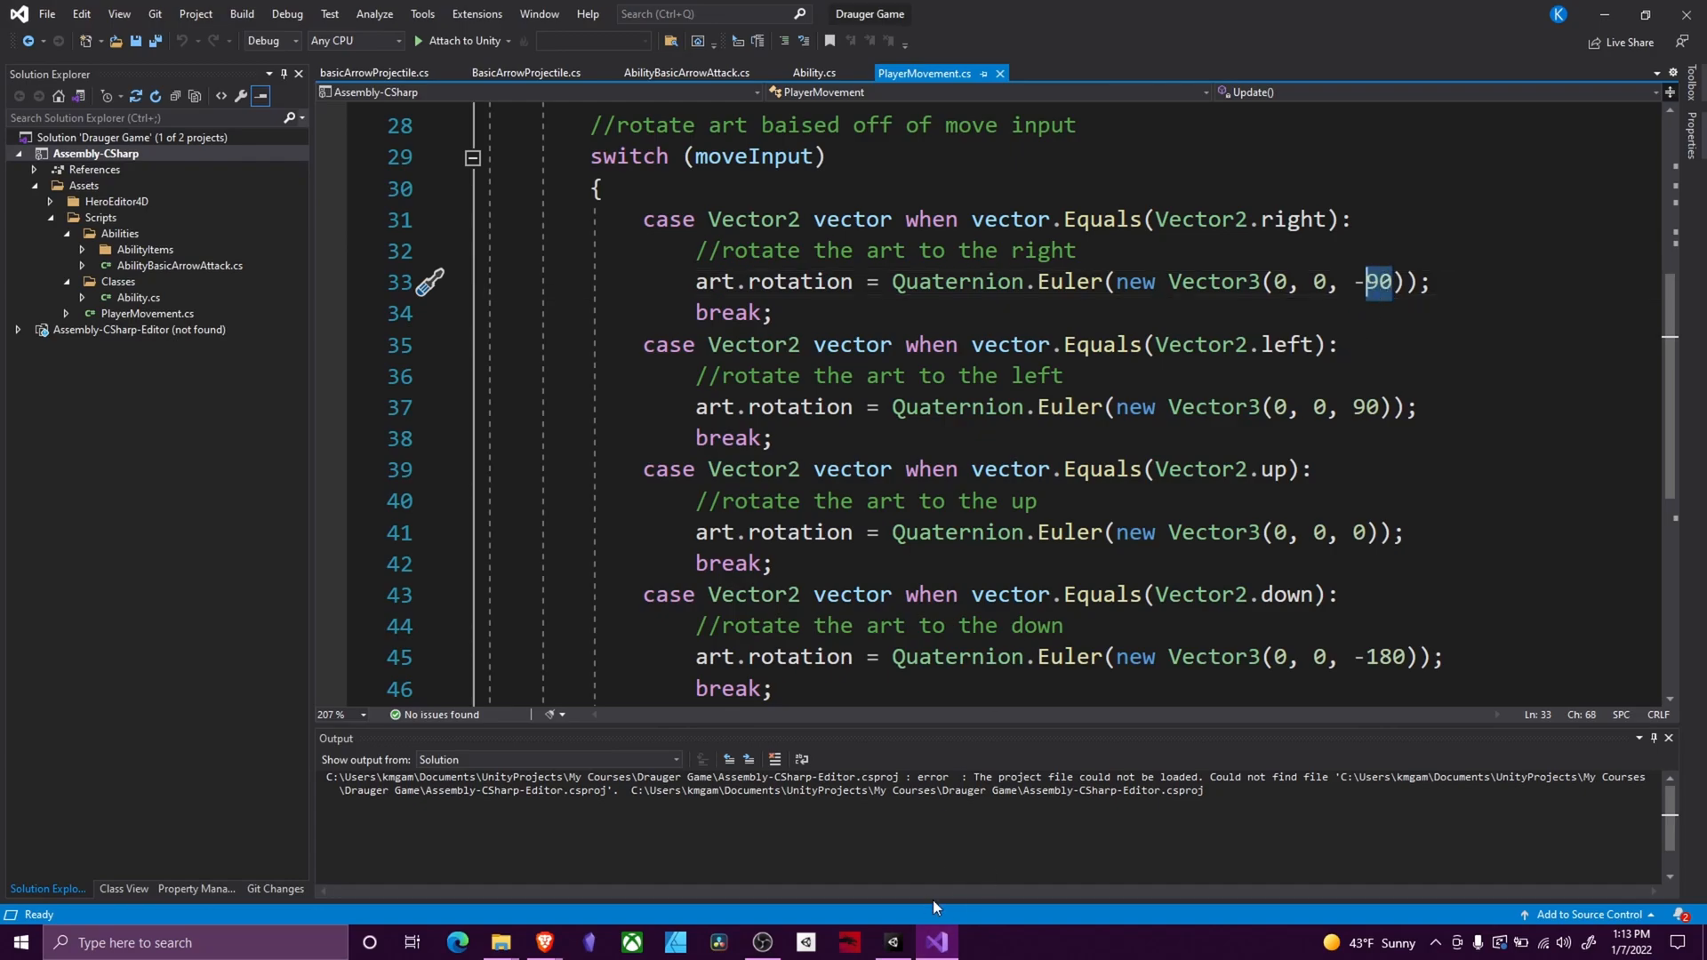
left_click(889, 942)
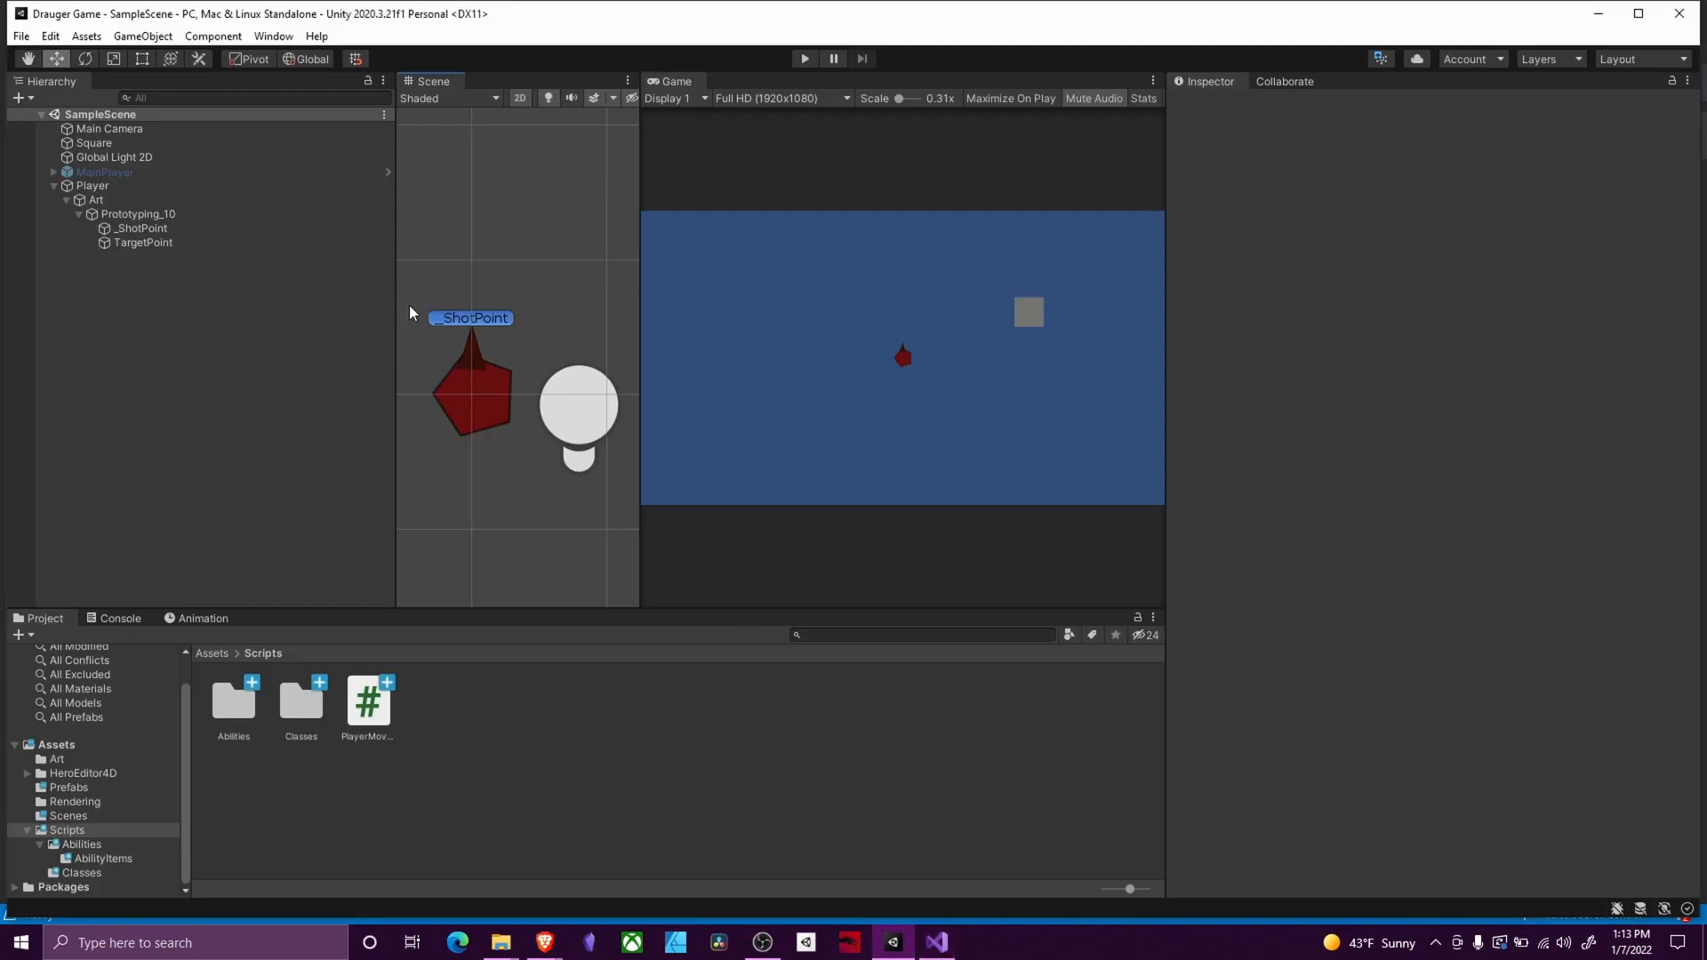
left_click(96, 199)
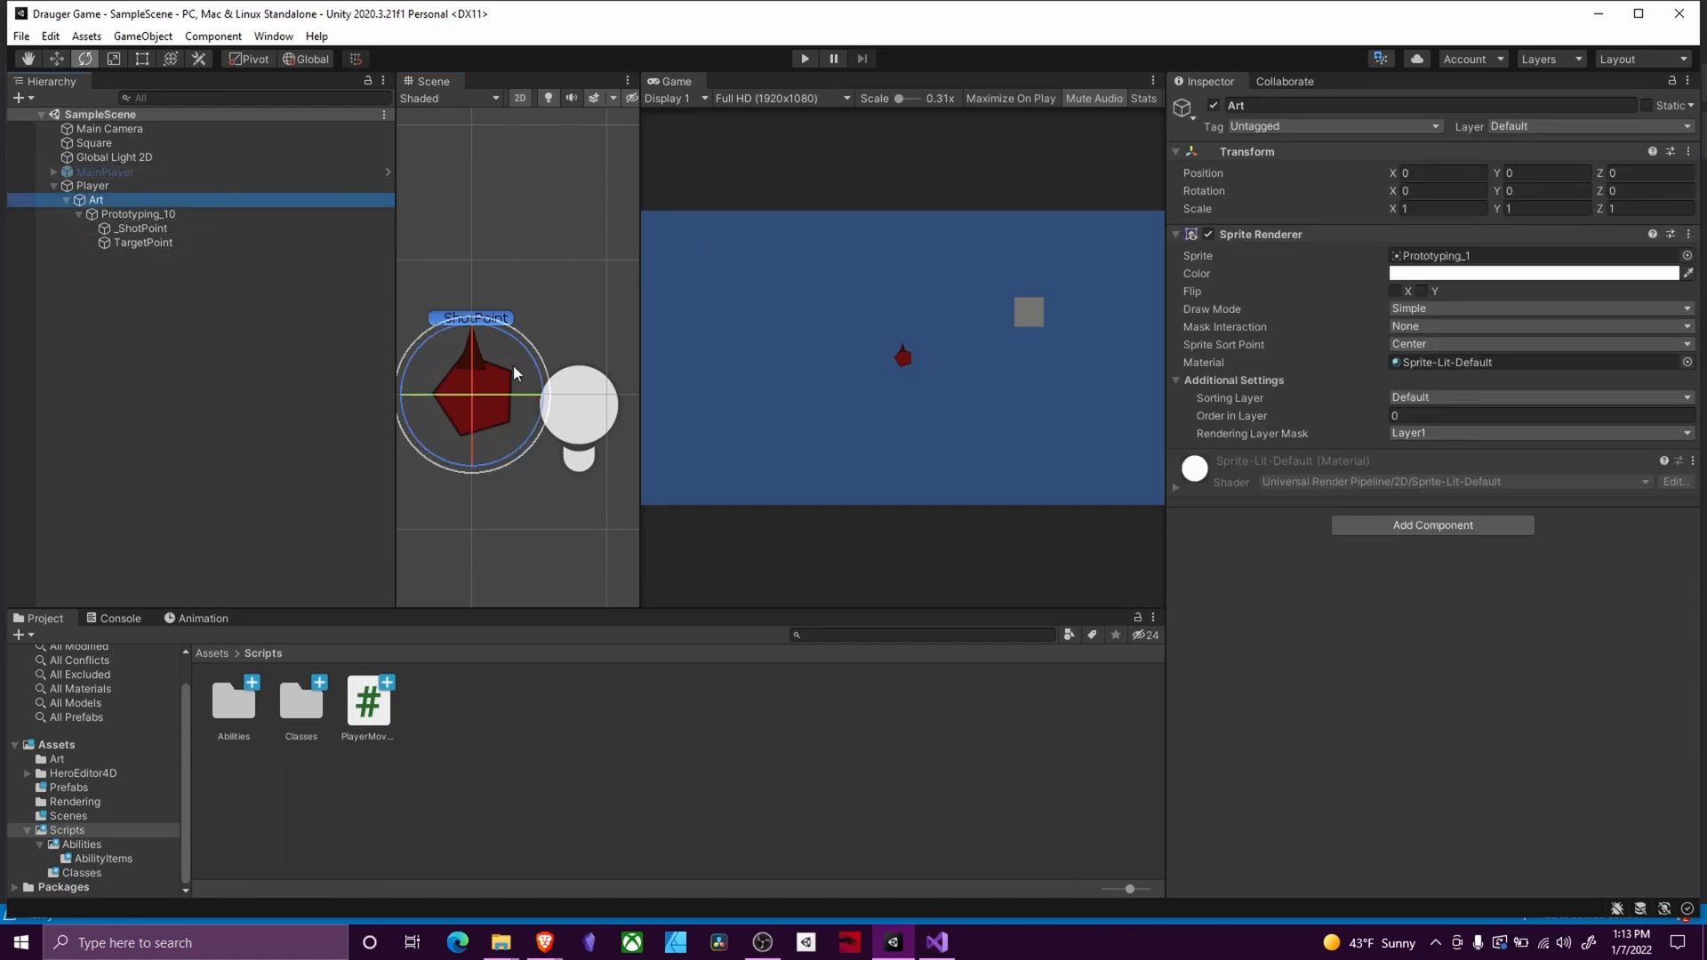
left_click_drag(518, 370, 553, 391)
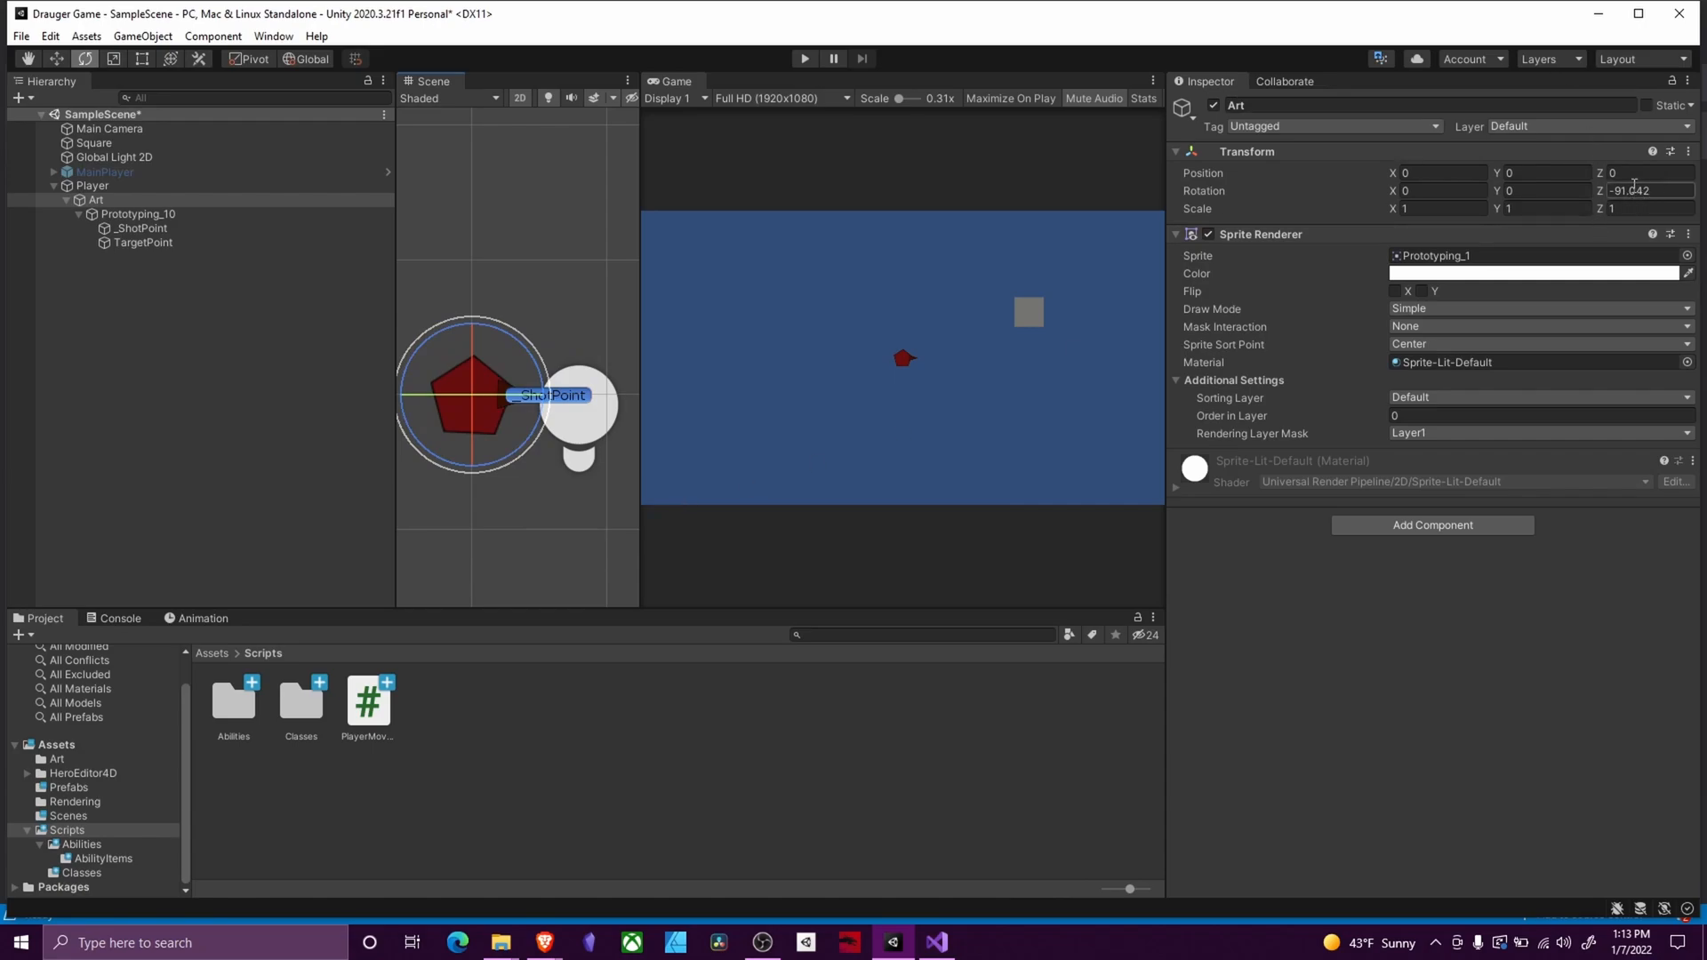
left_click(1643, 190)
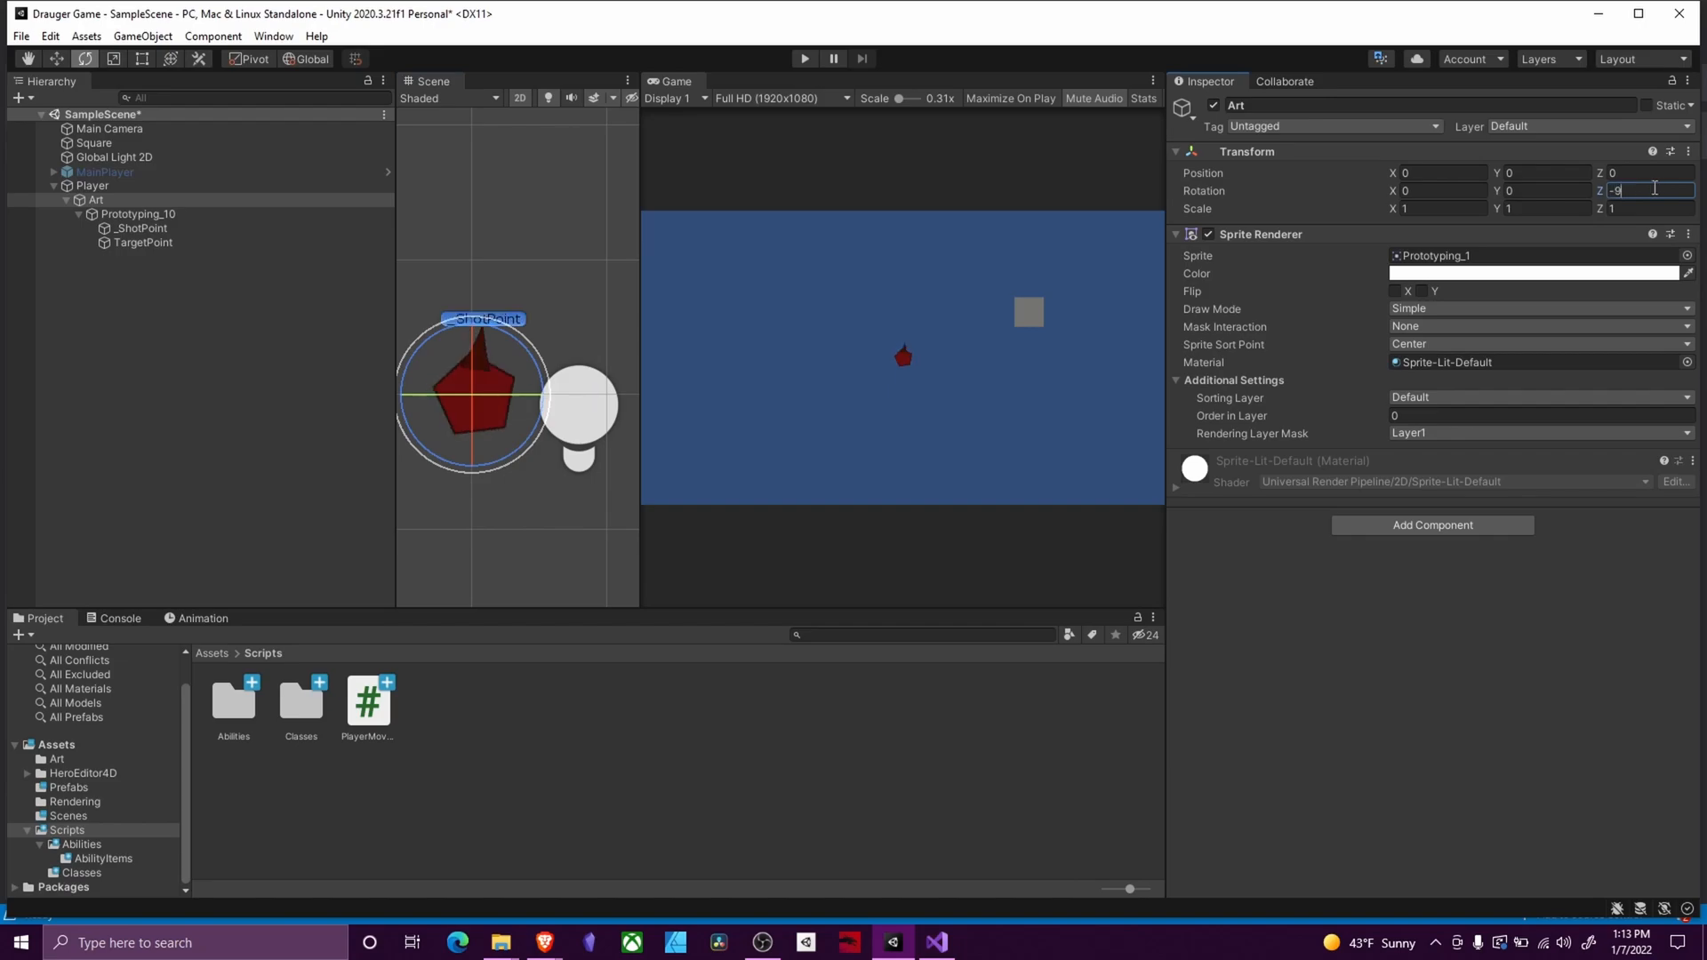
type("-90")
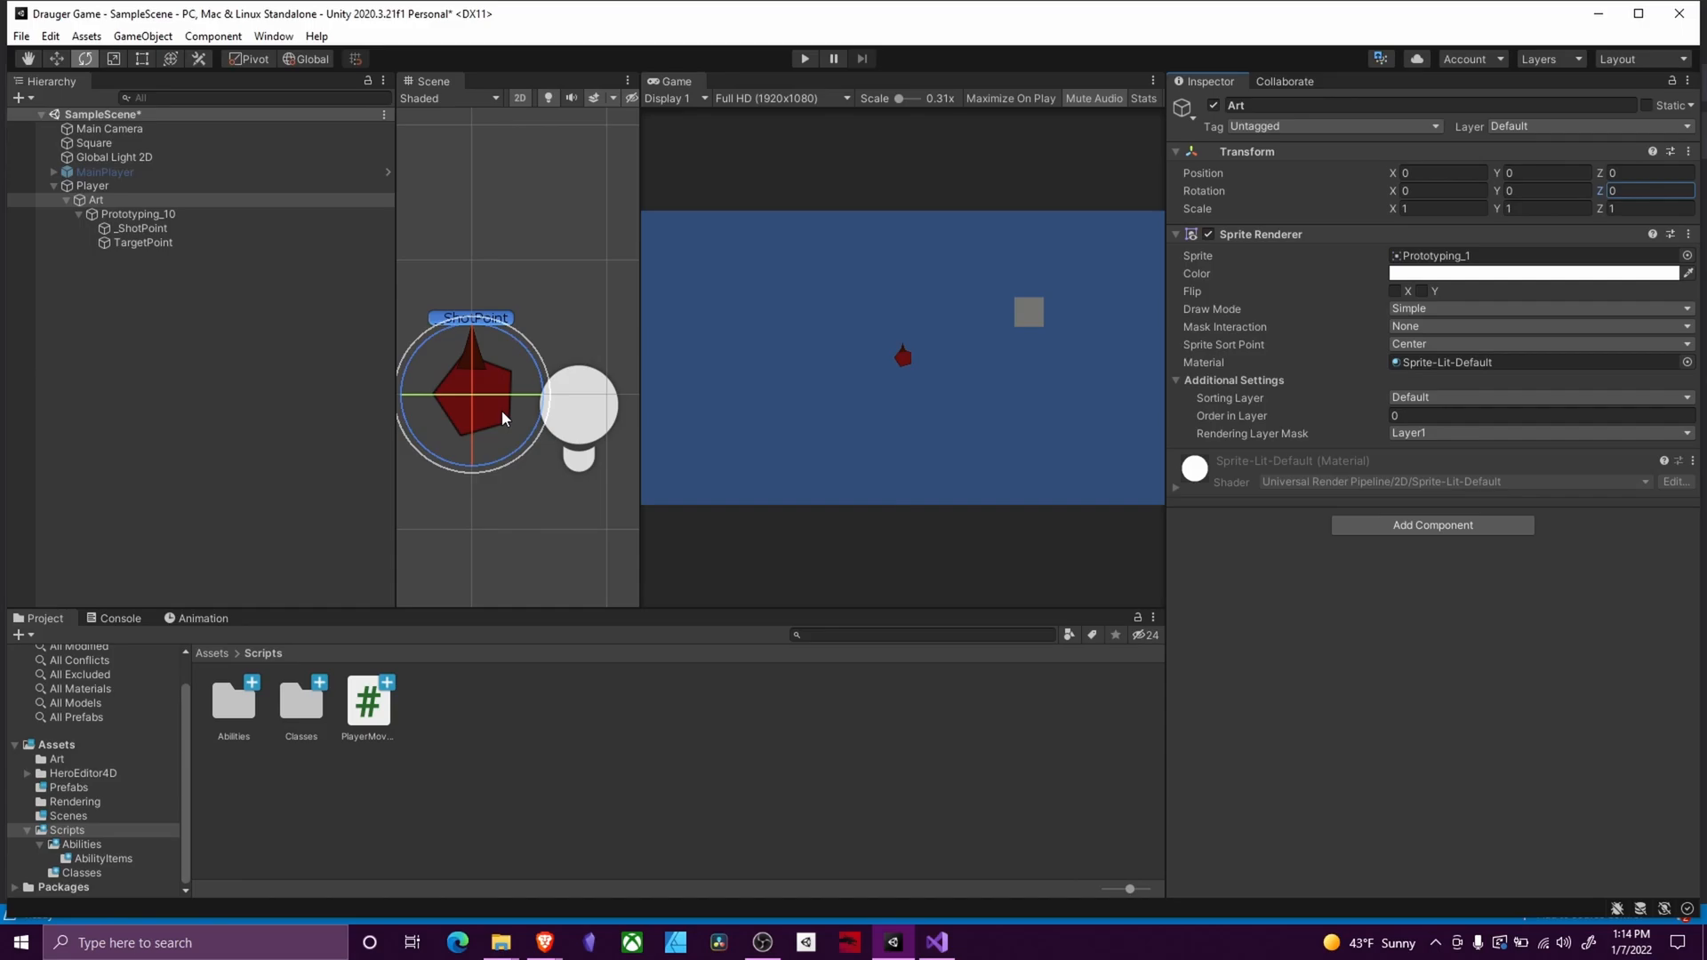
left_click(933, 943)
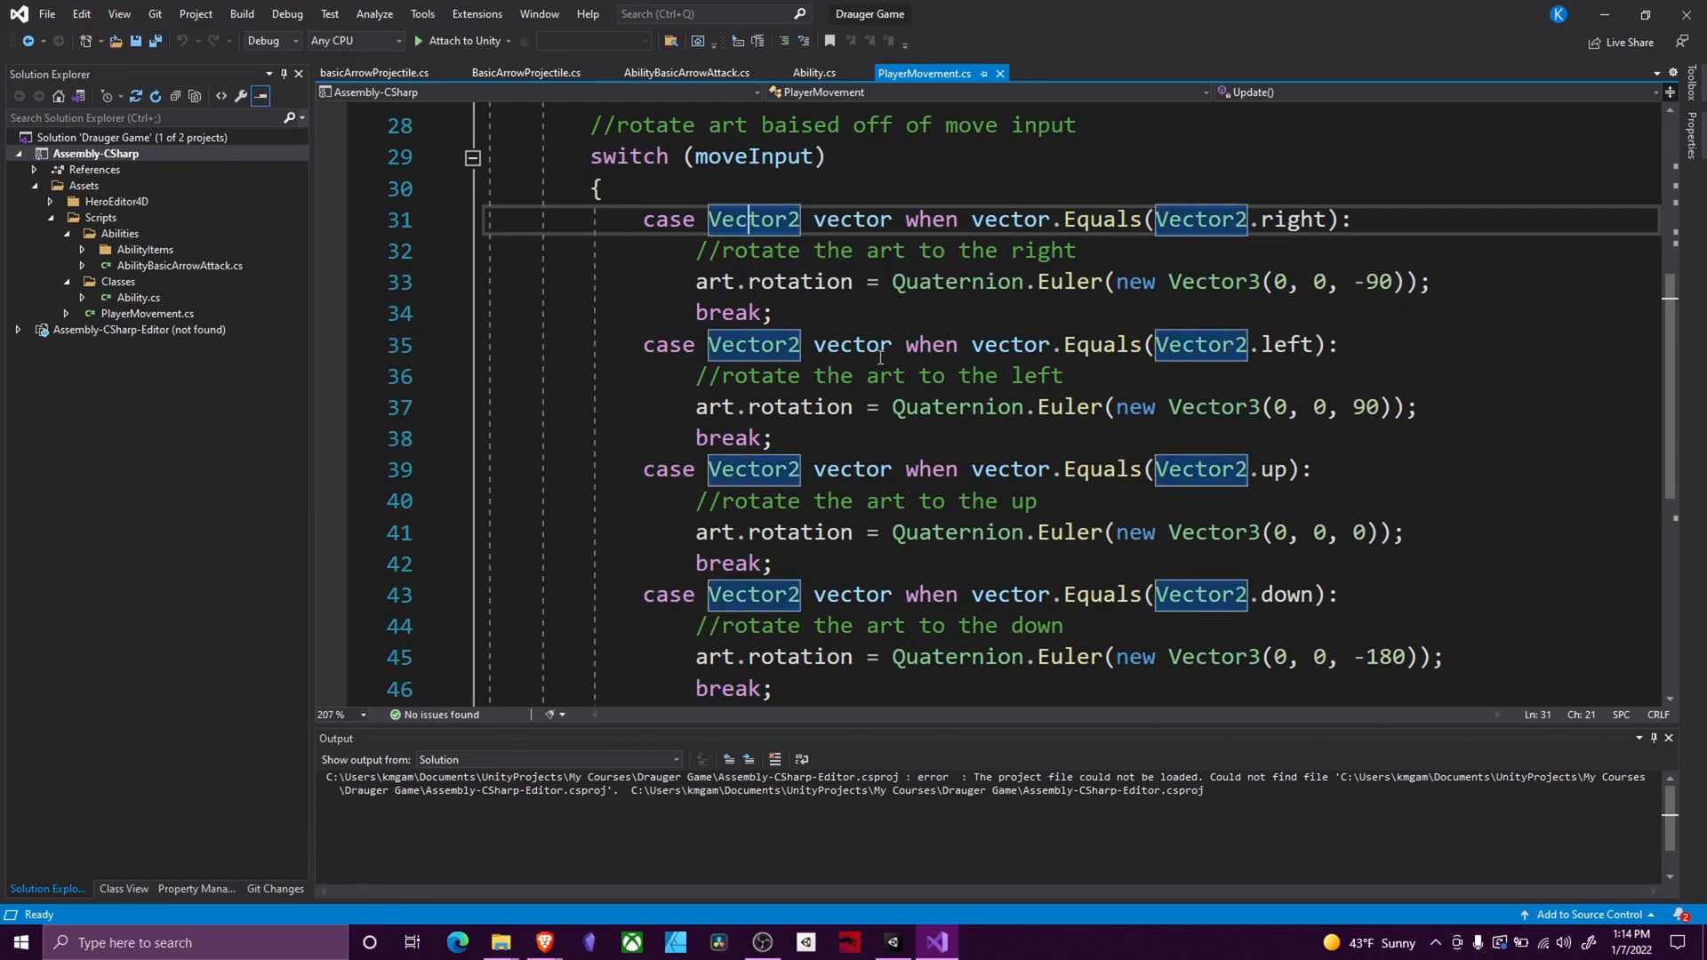
left_click(1312, 219)
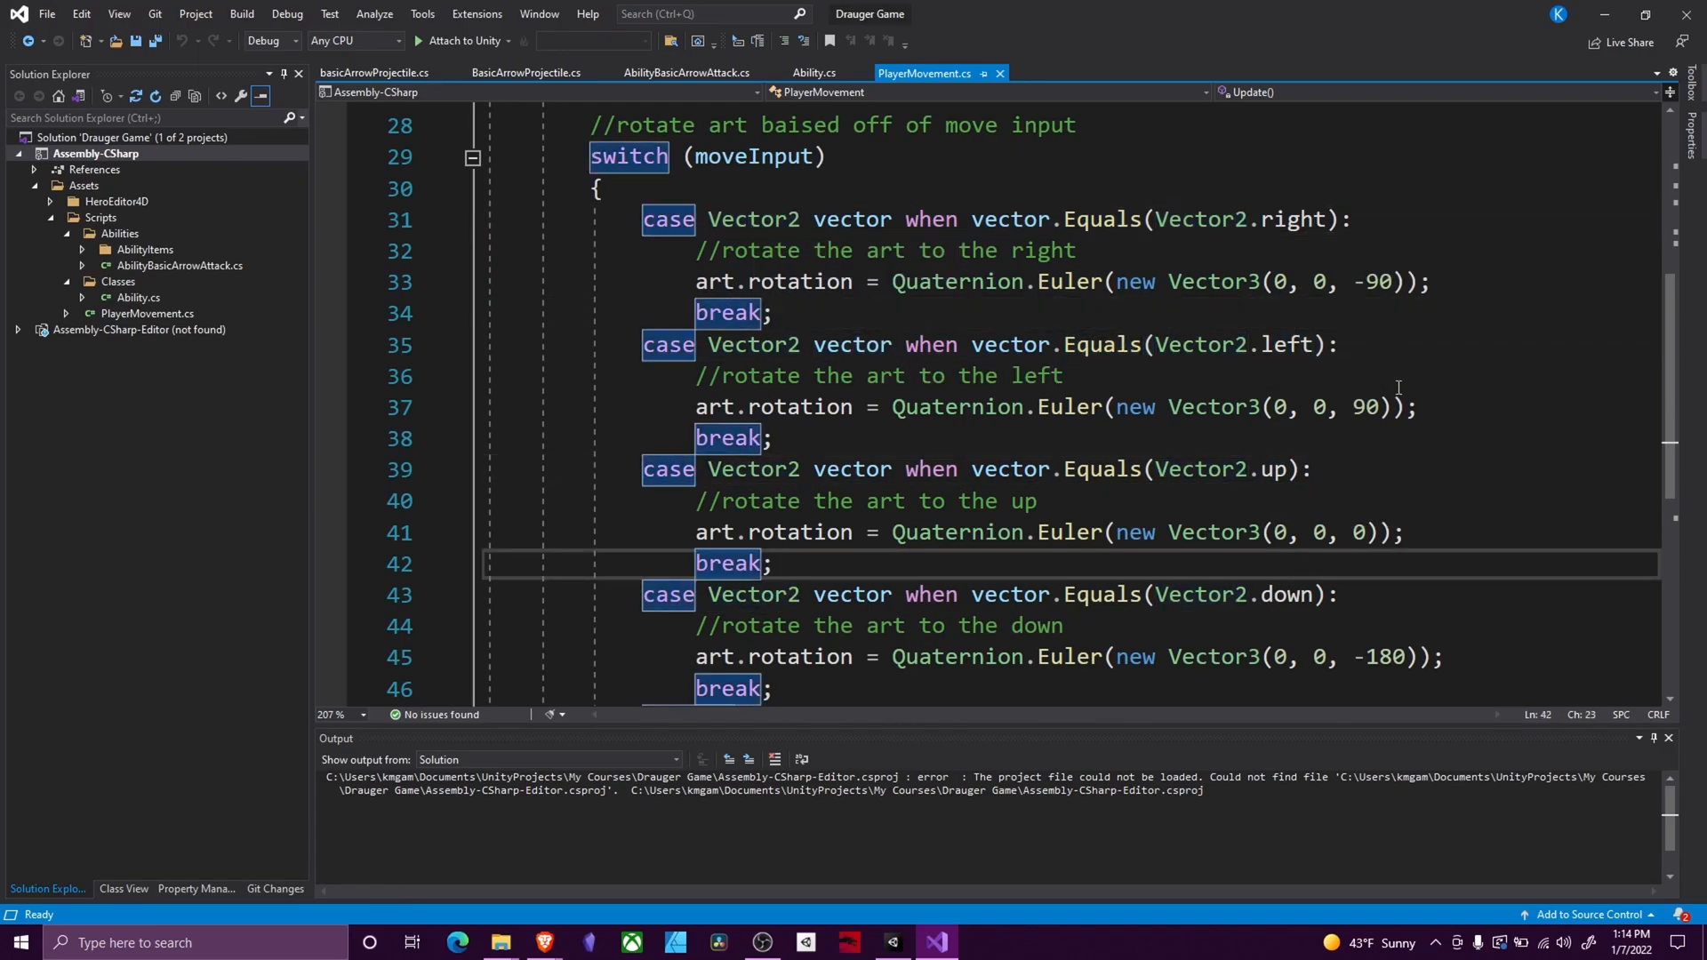
scroll("down", 3)
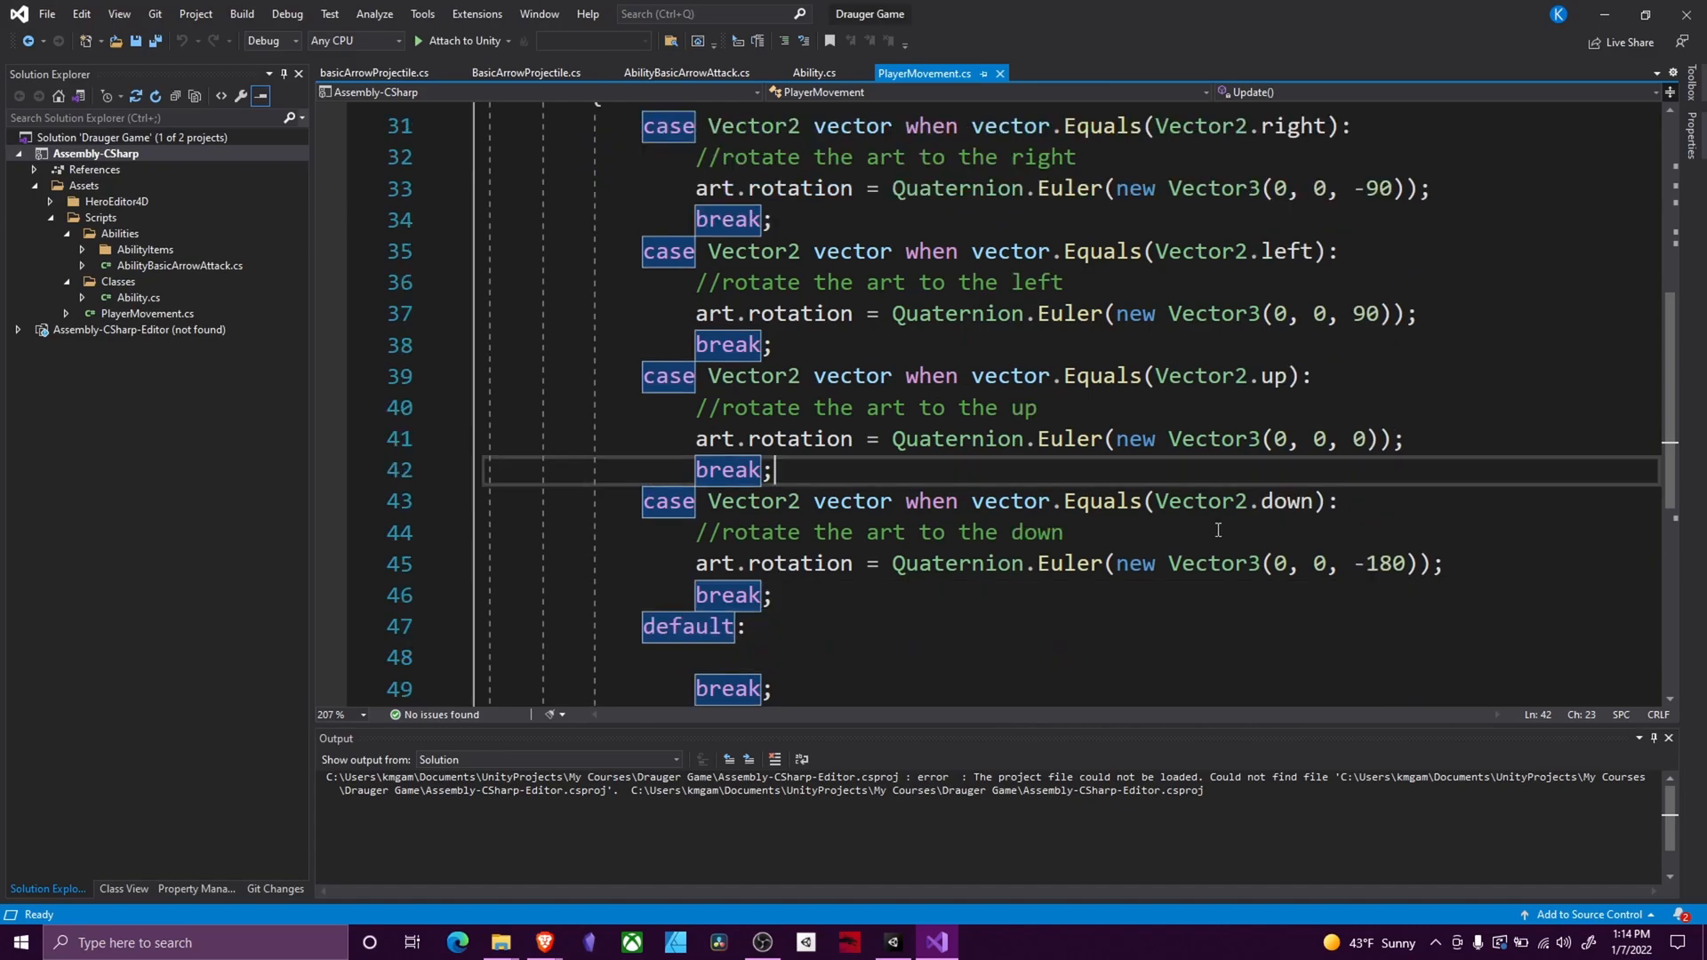
scroll("down", 3)
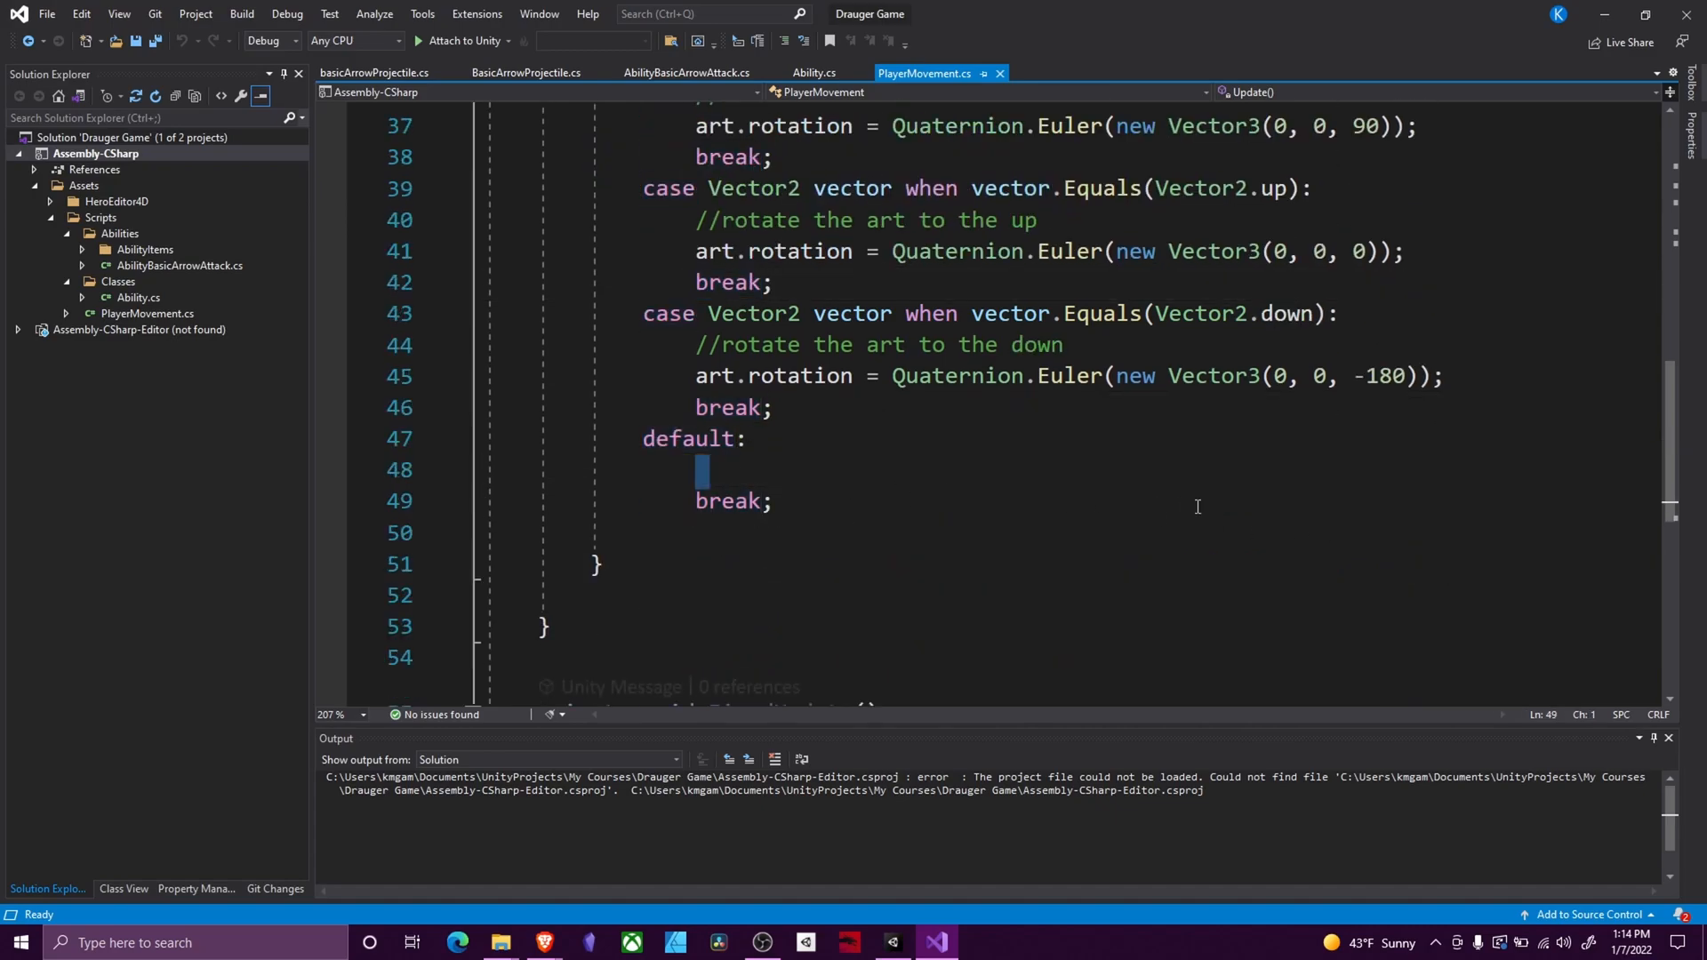
scroll("up", 3)
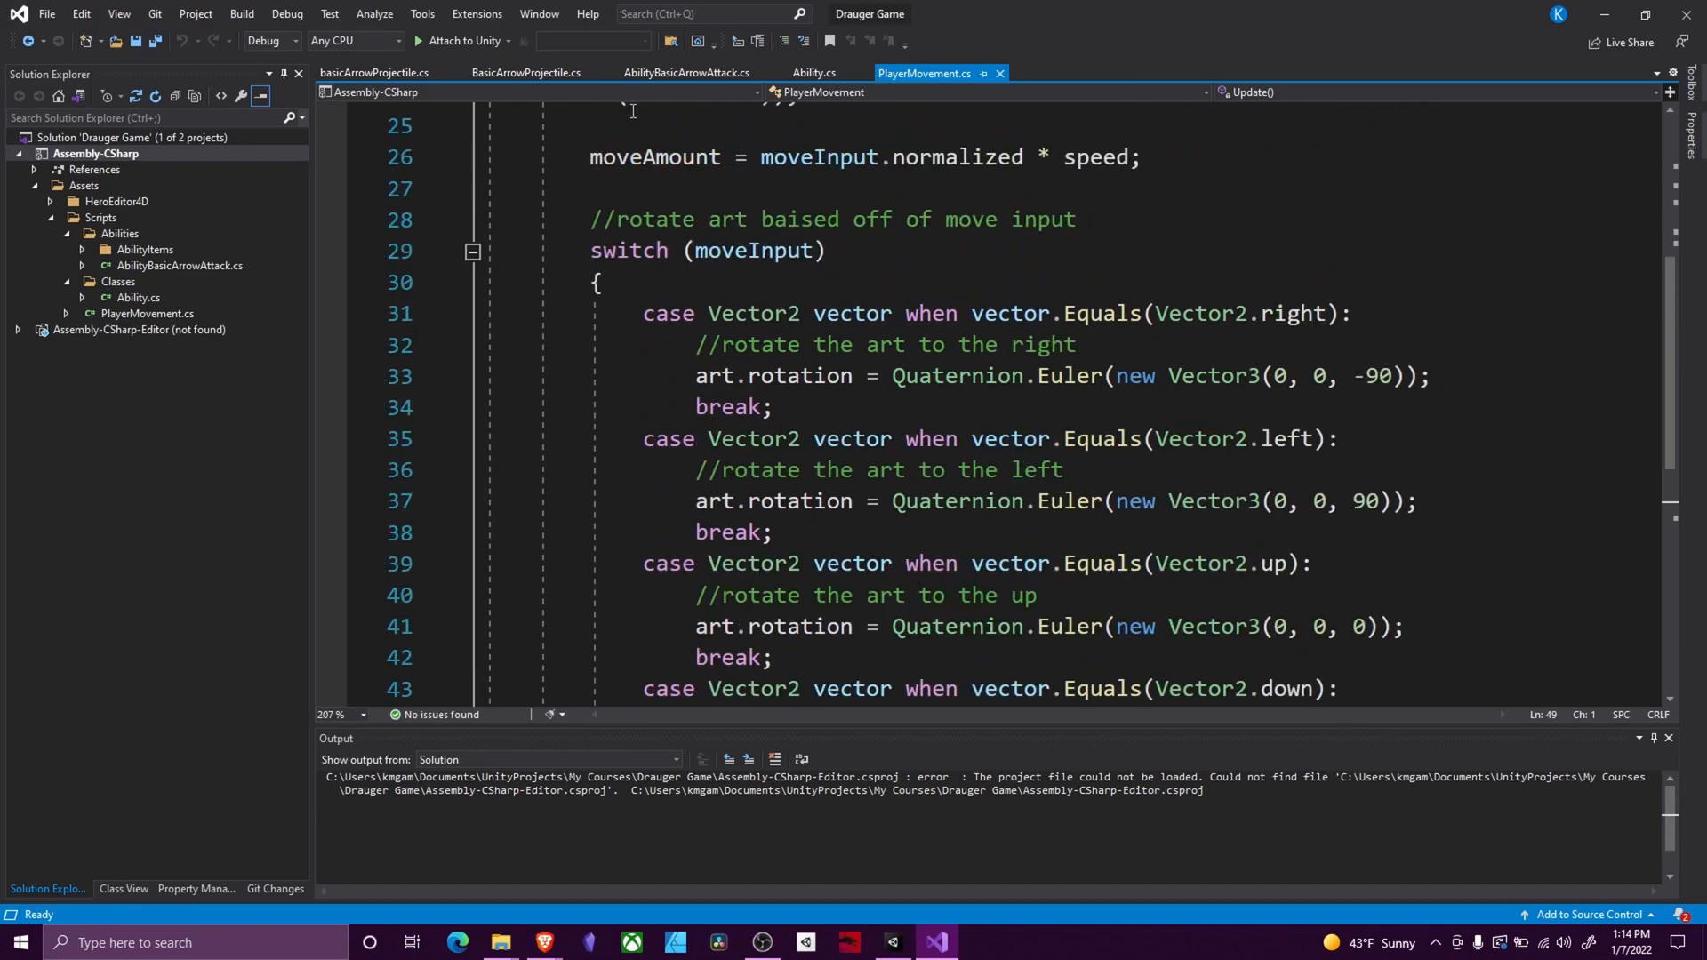
scroll("up", 3)
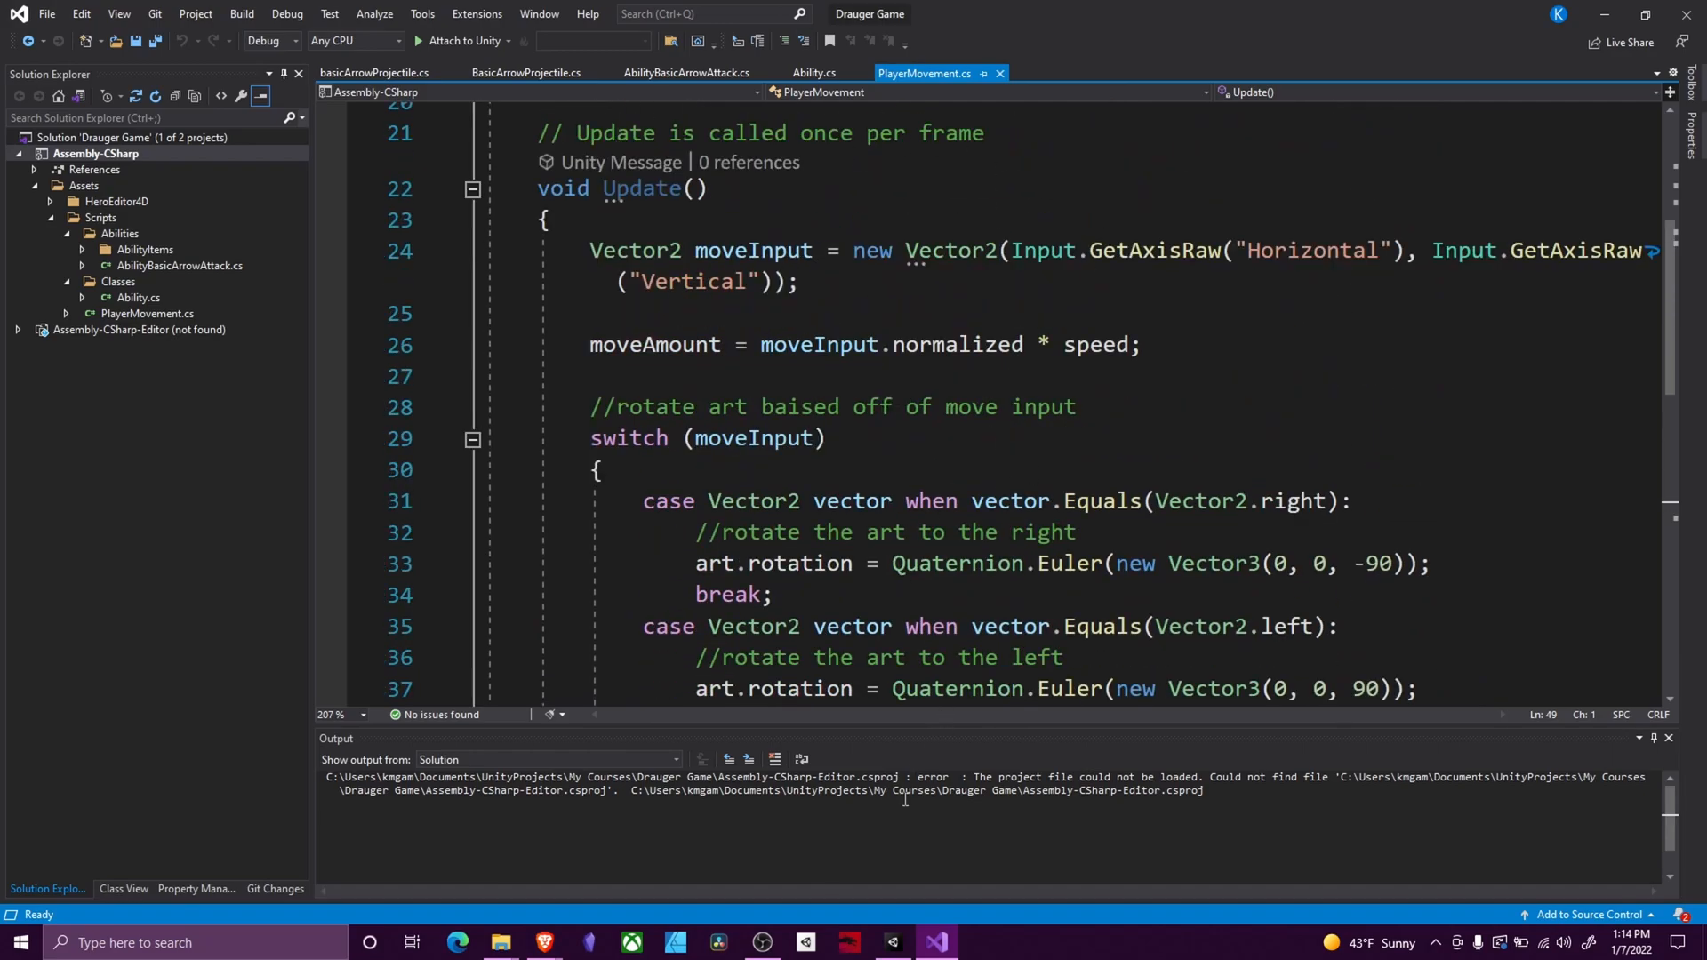